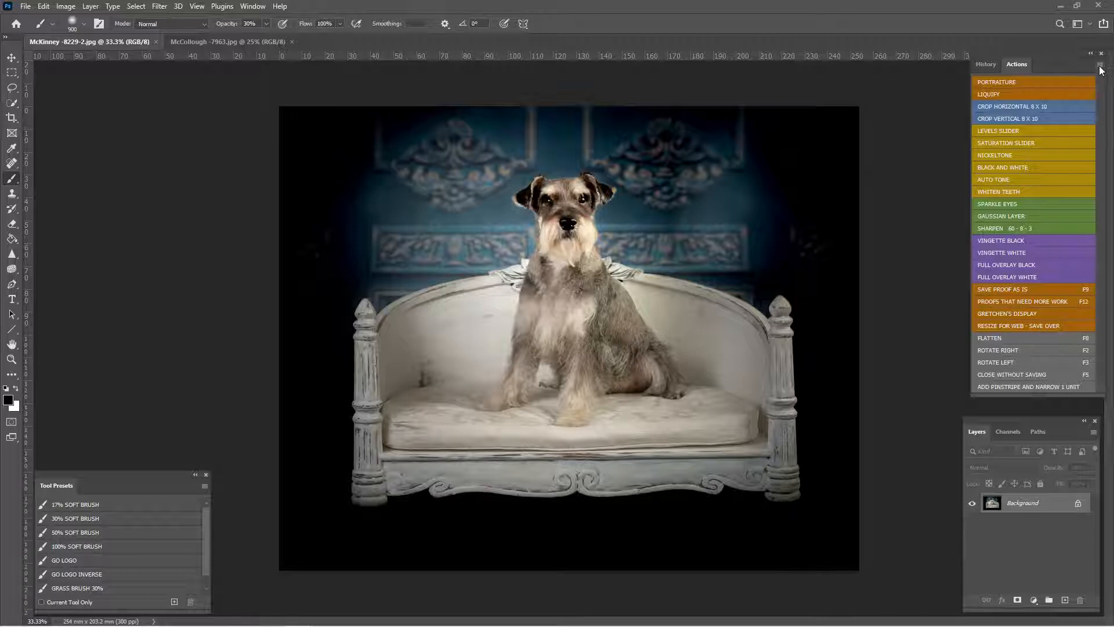
Turn off Button Mode in the Actions panel menu to show actions as a list
click(1100, 64)
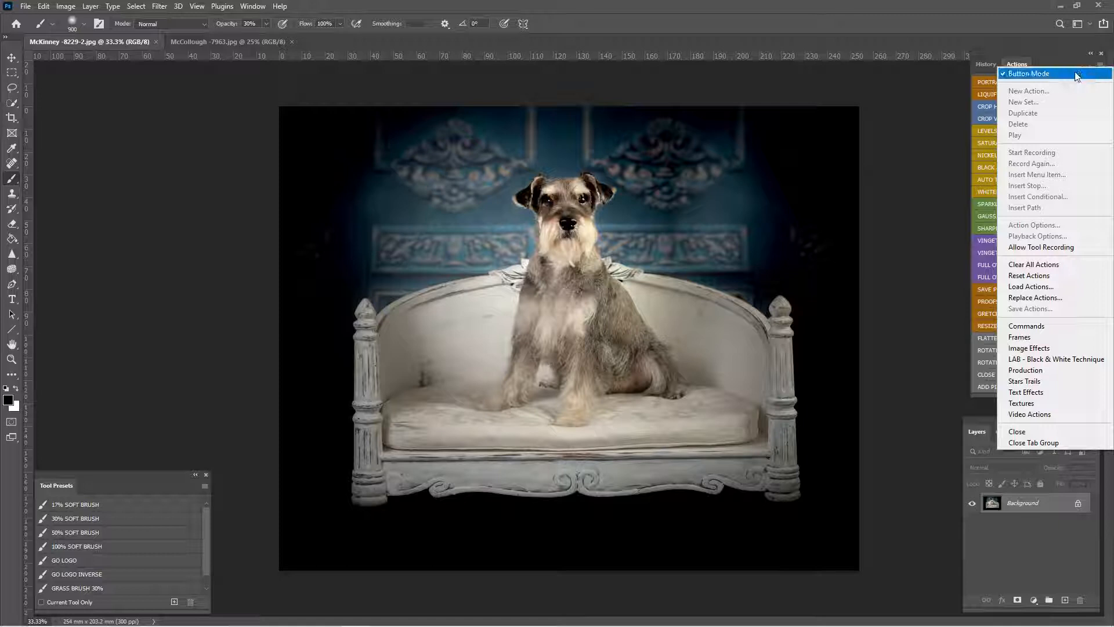
click(1025, 73)
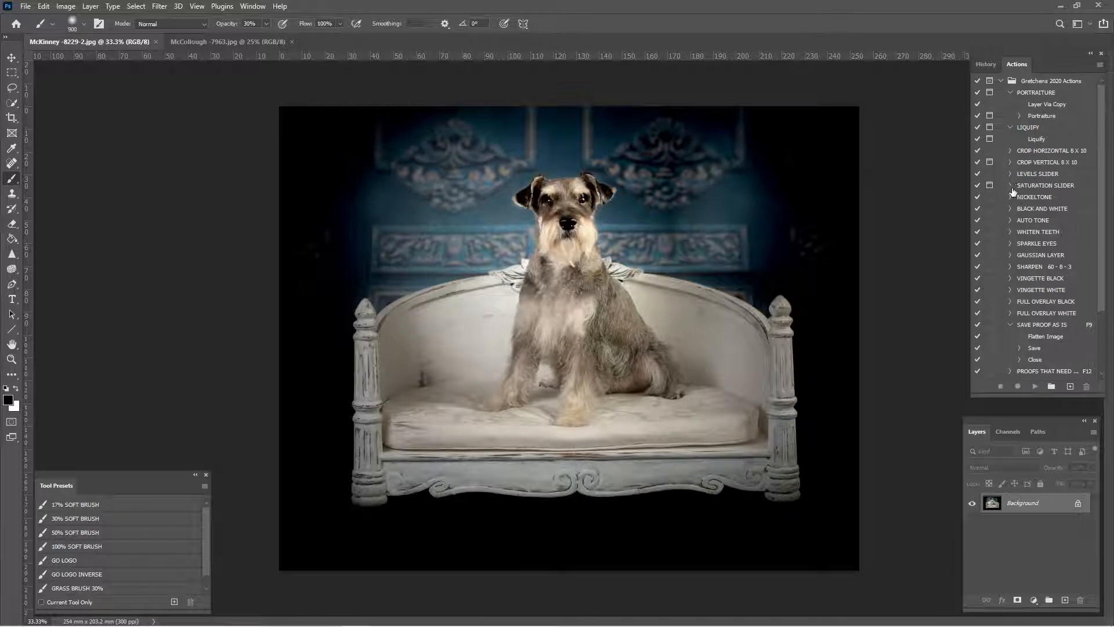
click(1011, 185)
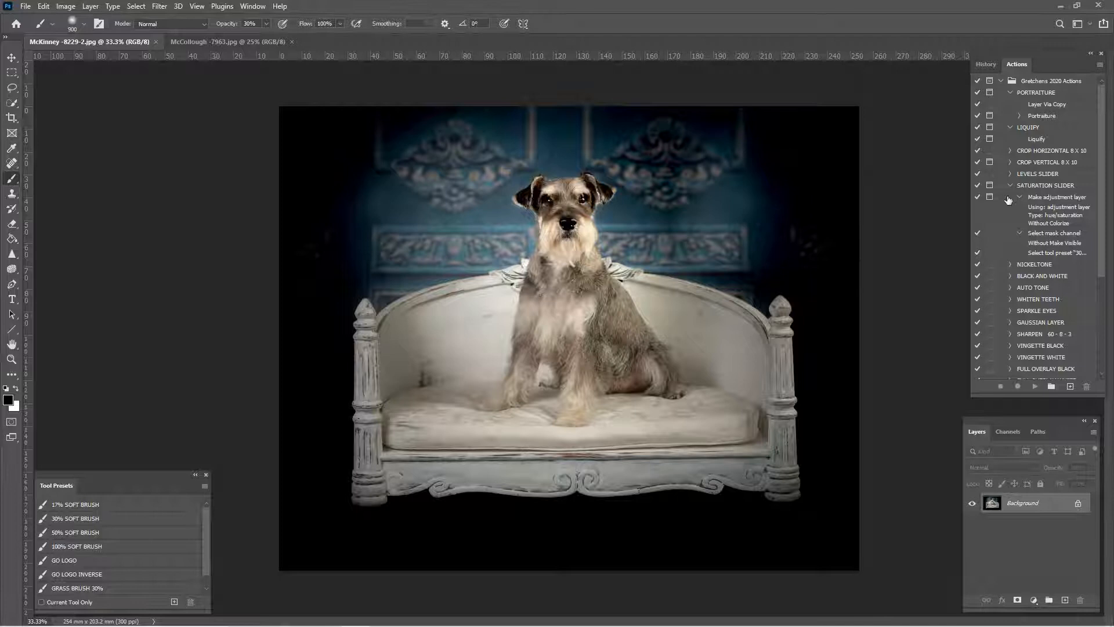
click(1010, 185)
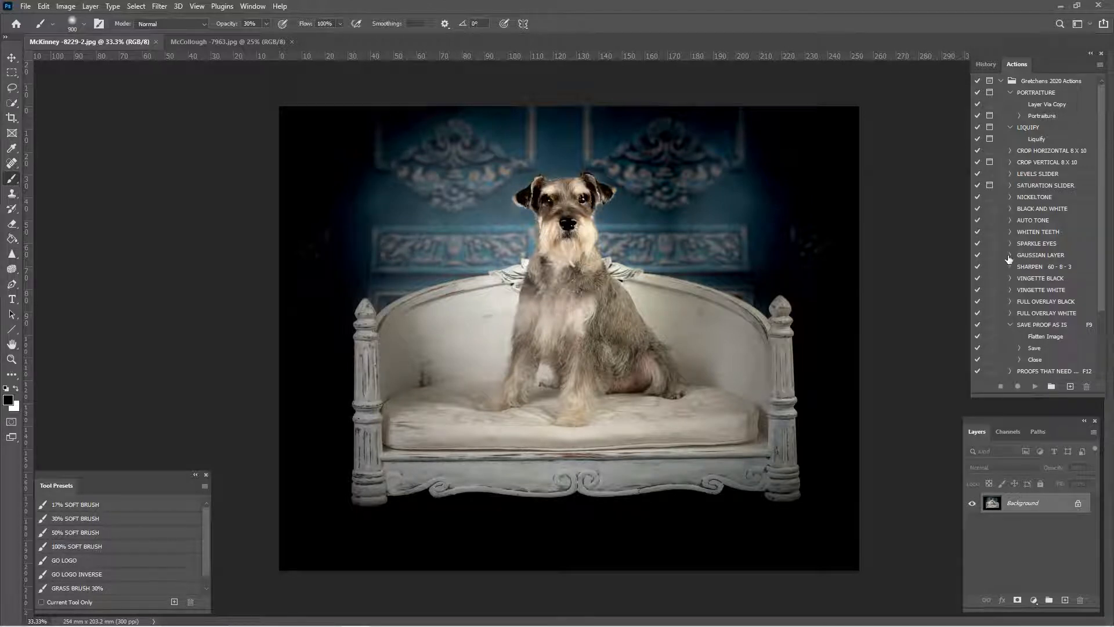
click(1012, 243)
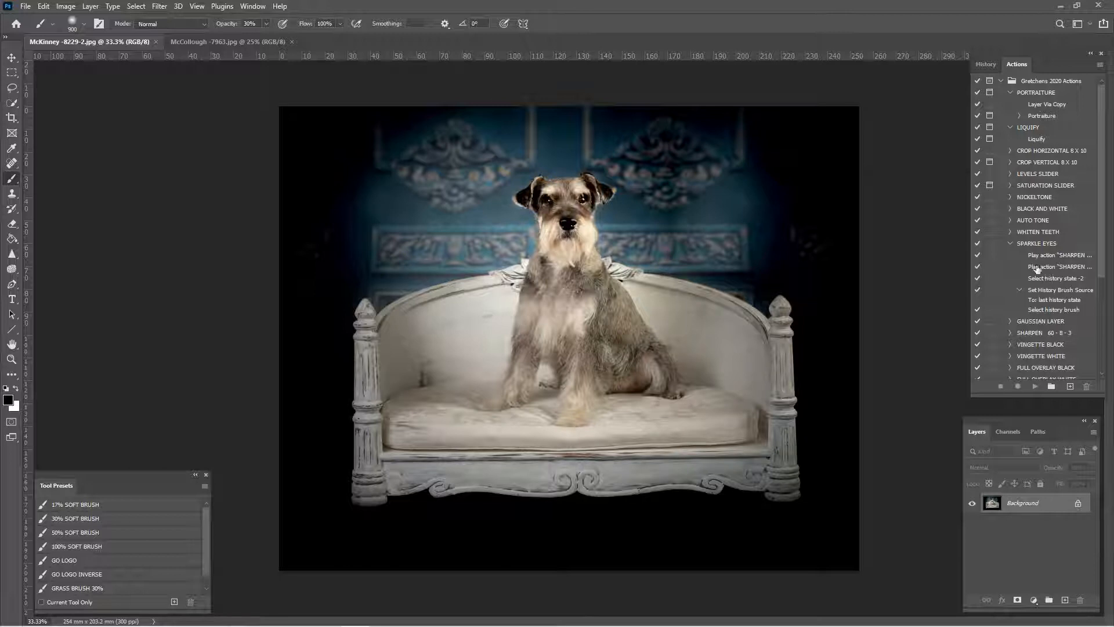
click(1012, 243)
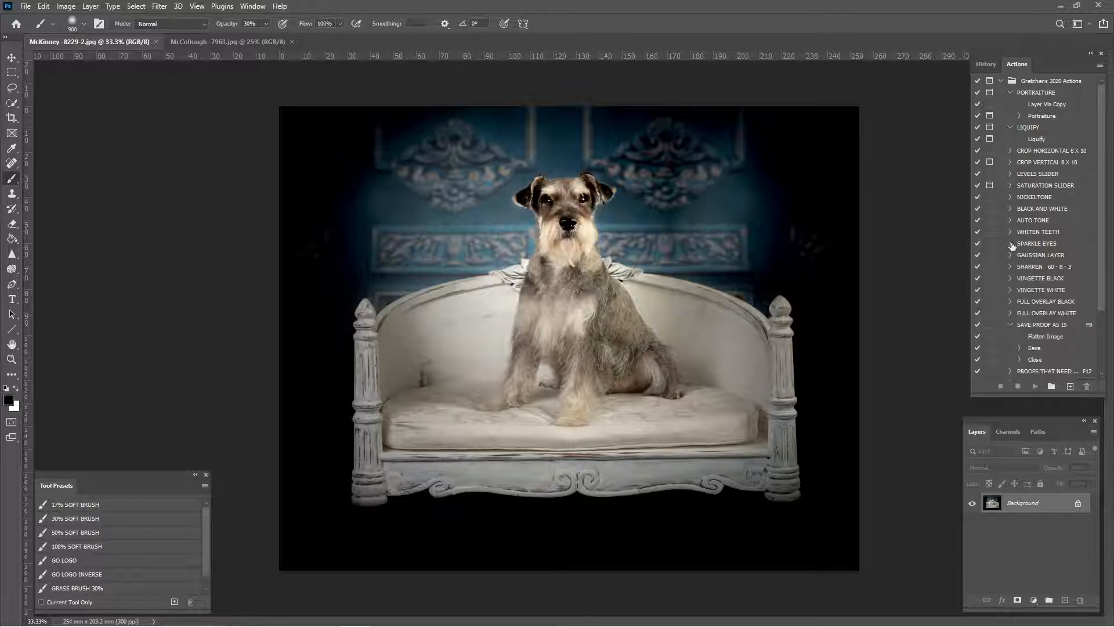
scroll(down, 3)
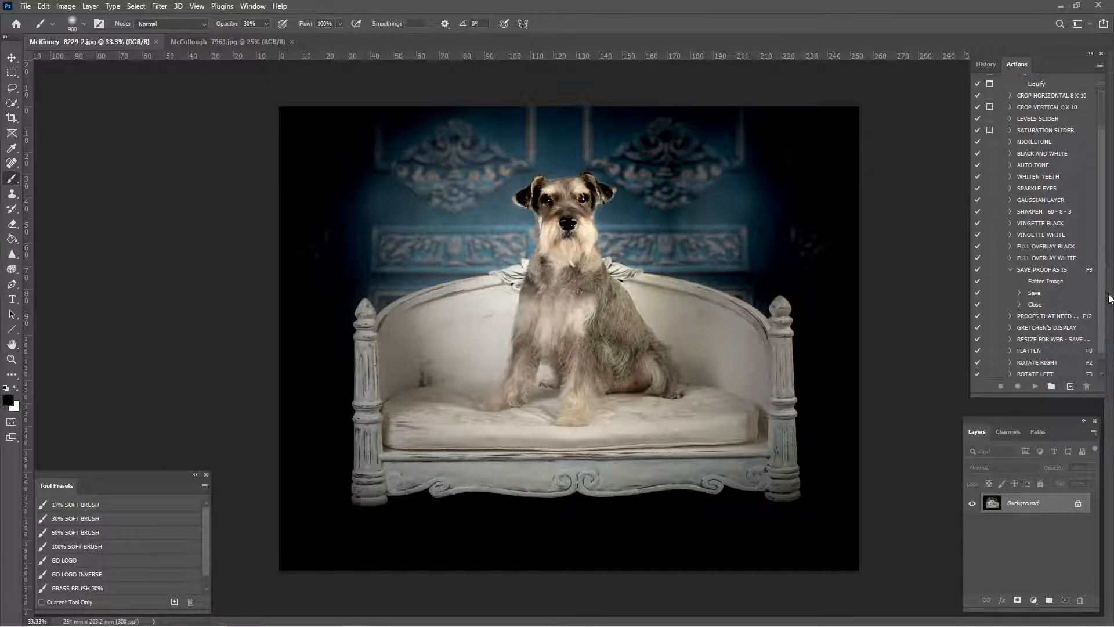
scroll(down, 3)
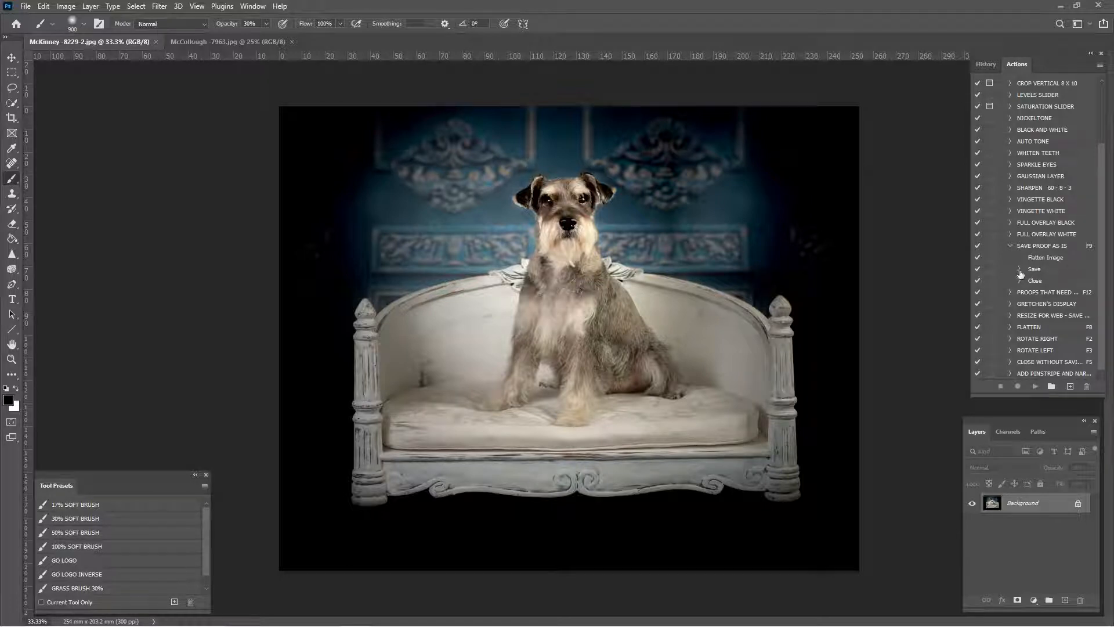
Inspect the old Save step's settings, then delete it from SAVE PROOF AS IS
click(1021, 269)
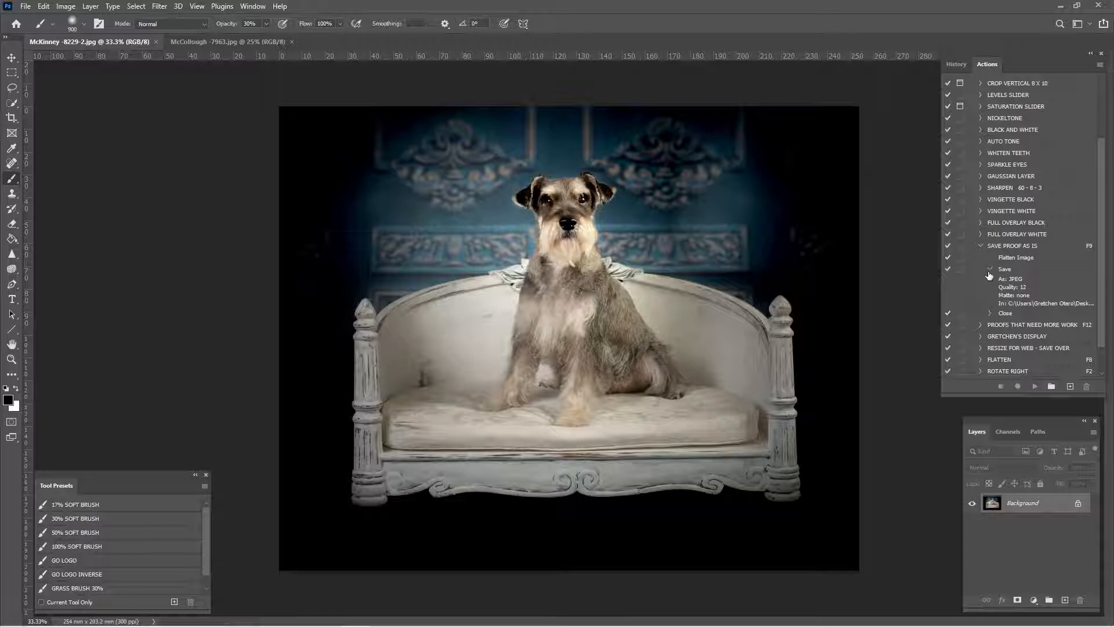
click(990, 268)
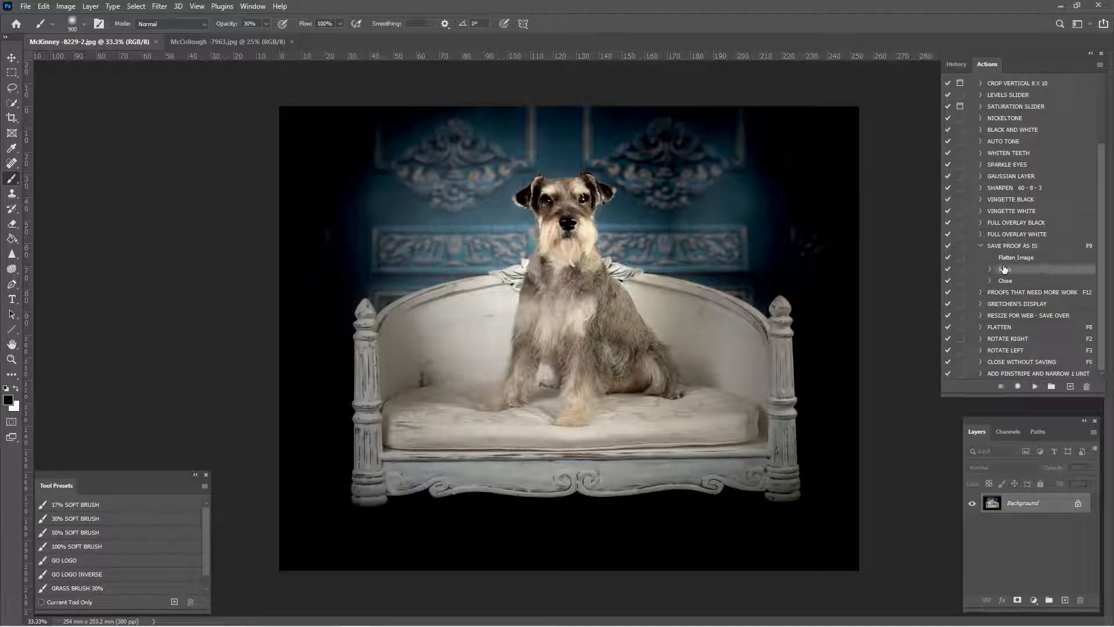
mouse_move(1006, 268)
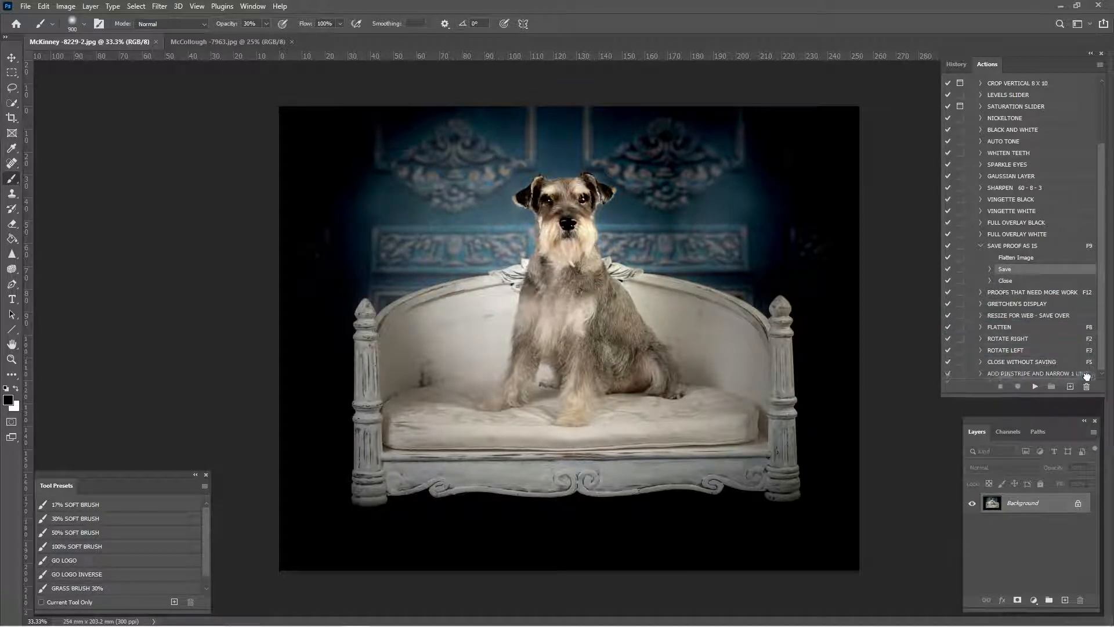
scroll(up, 3)
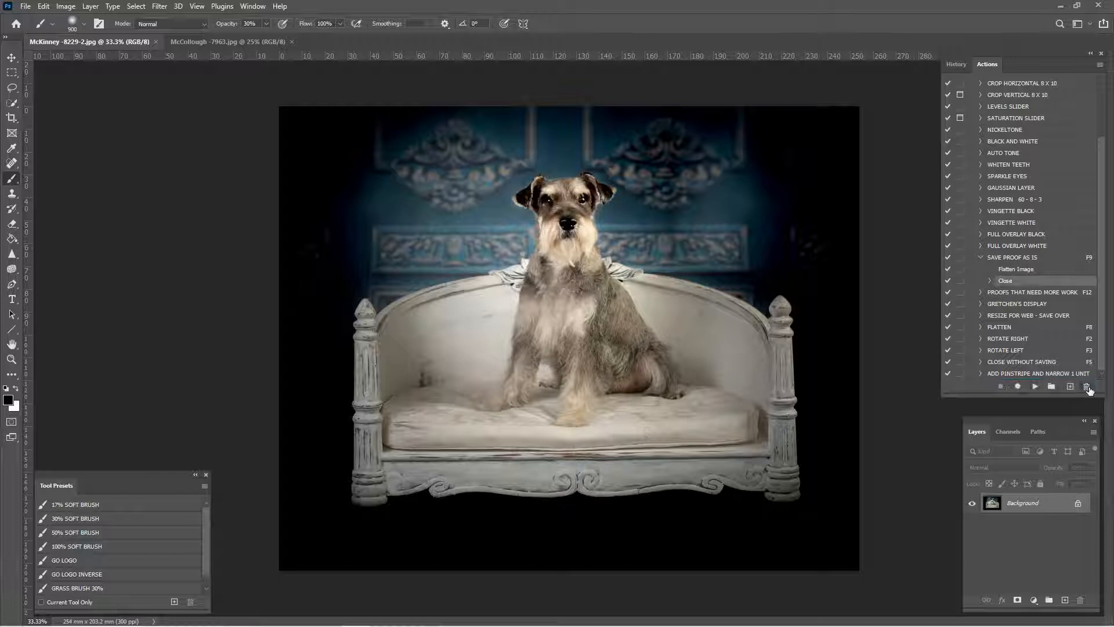
mouse_move(1092, 385)
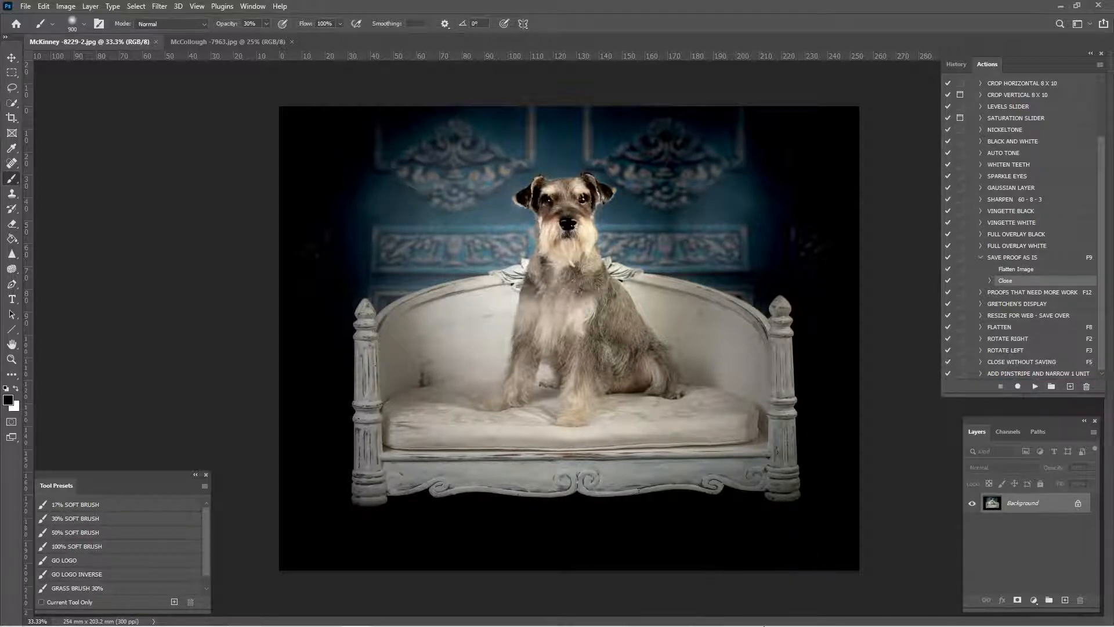
Show the Windows desktop and create a new folder named Proofs Ready
right_click(498, 615)
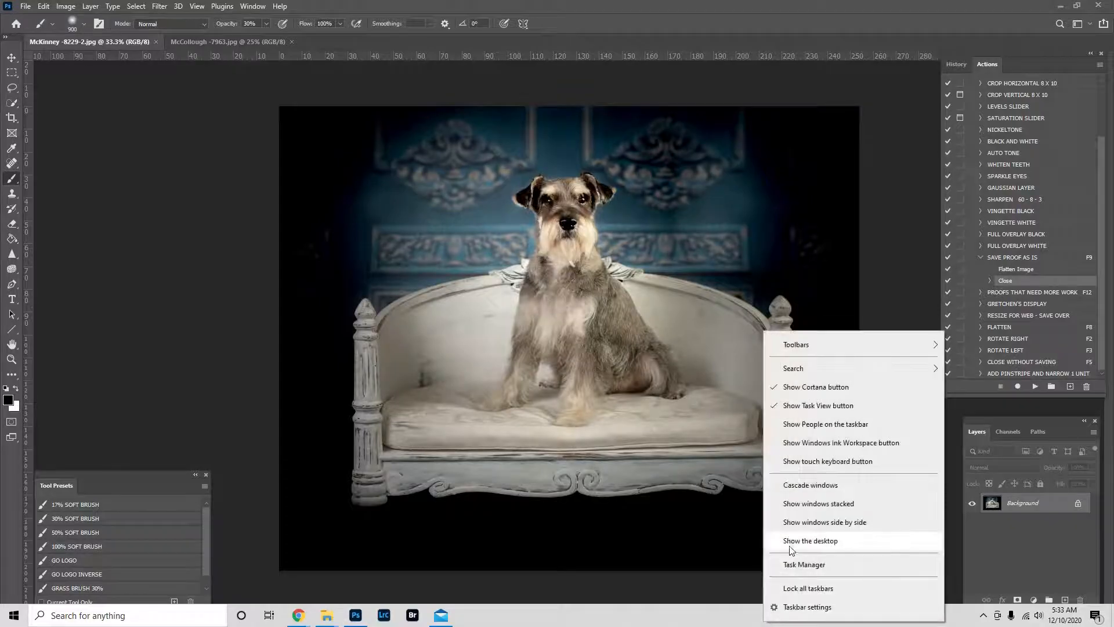
click(810, 540)
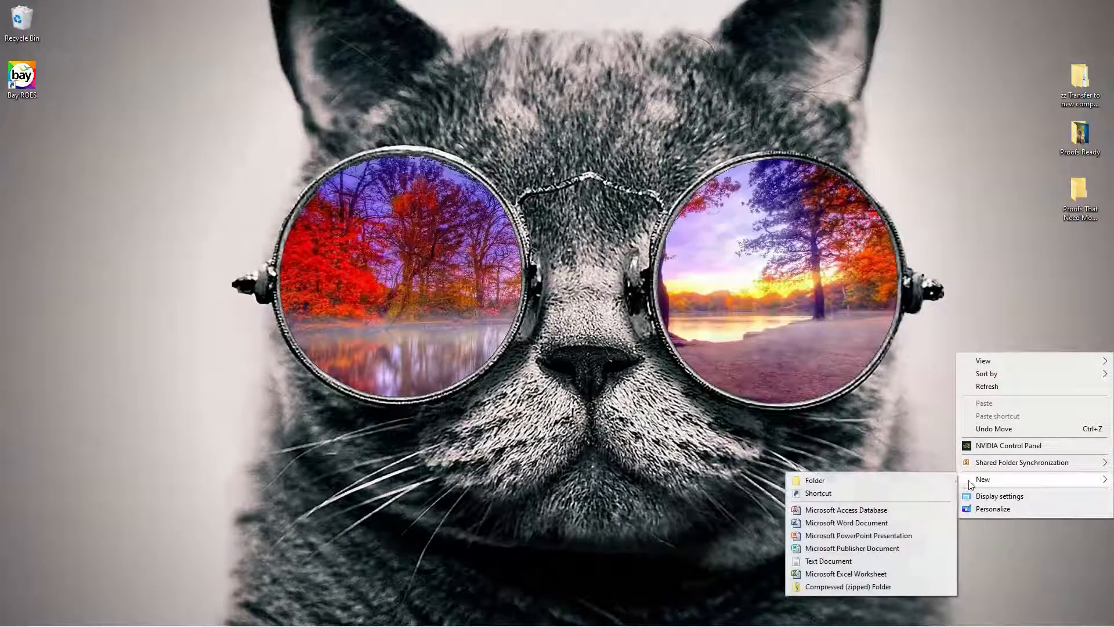
click(814, 480)
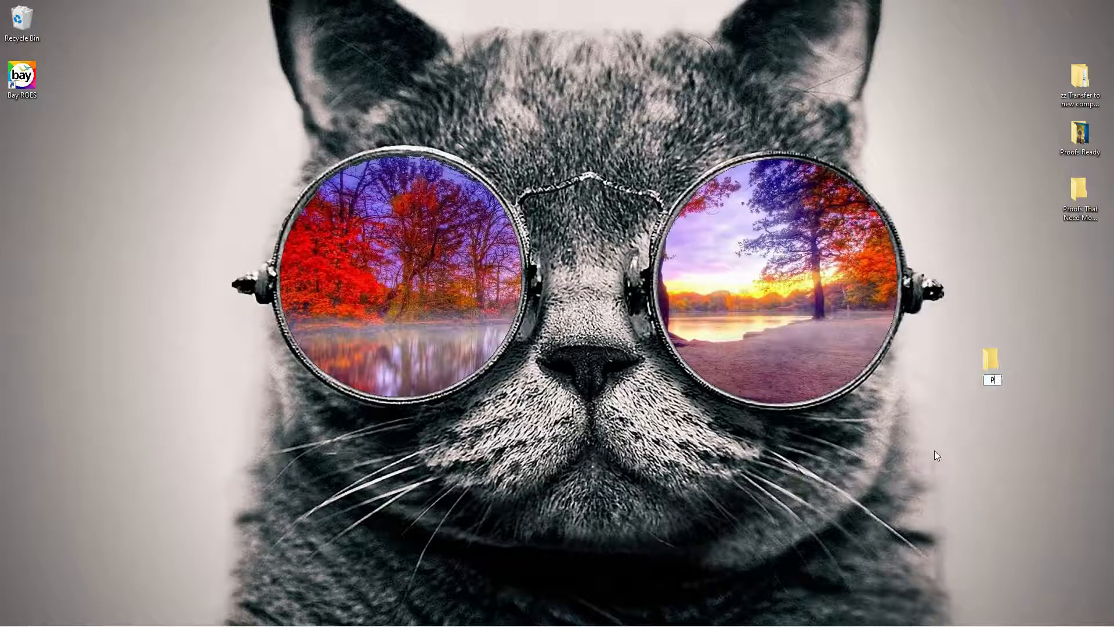
text(Proofs)
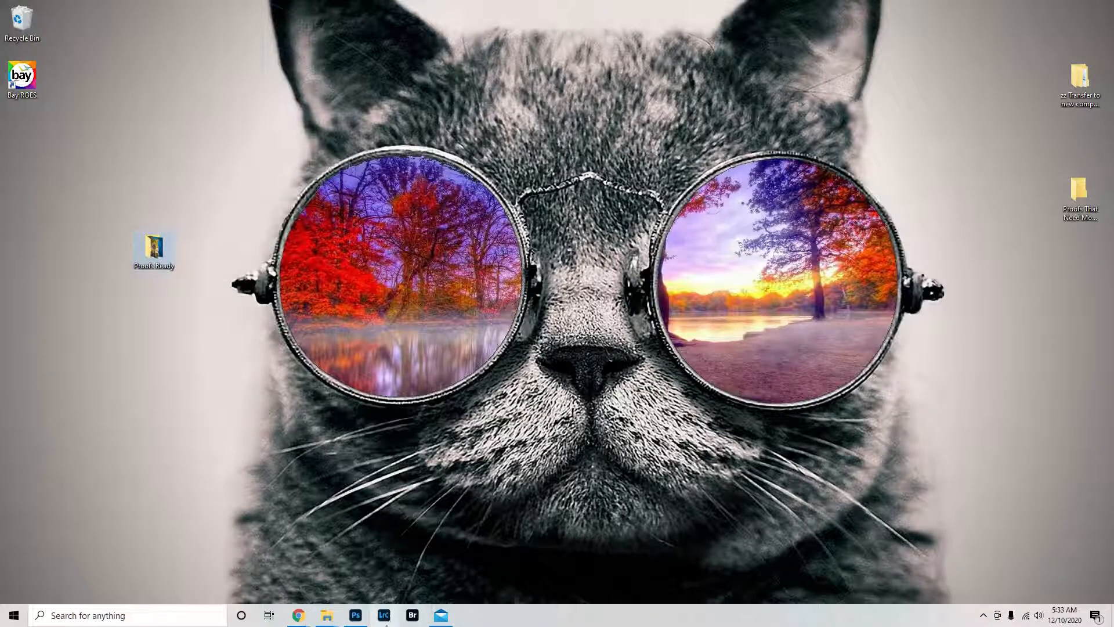
mouse_move(355, 614)
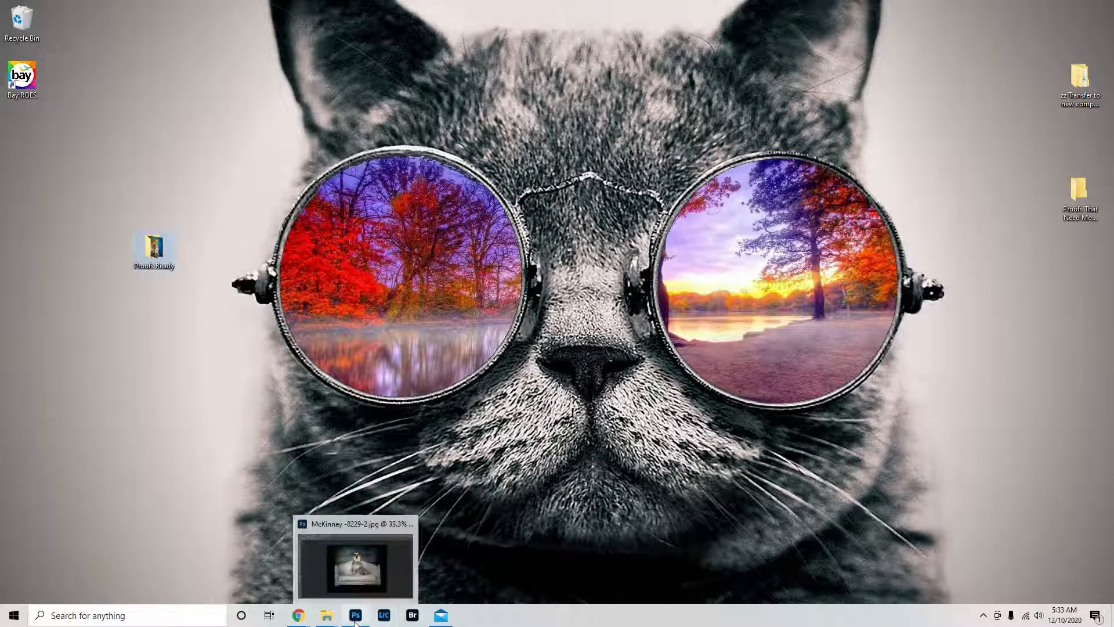
Switch back to Photoshop from the taskbar
click(355, 567)
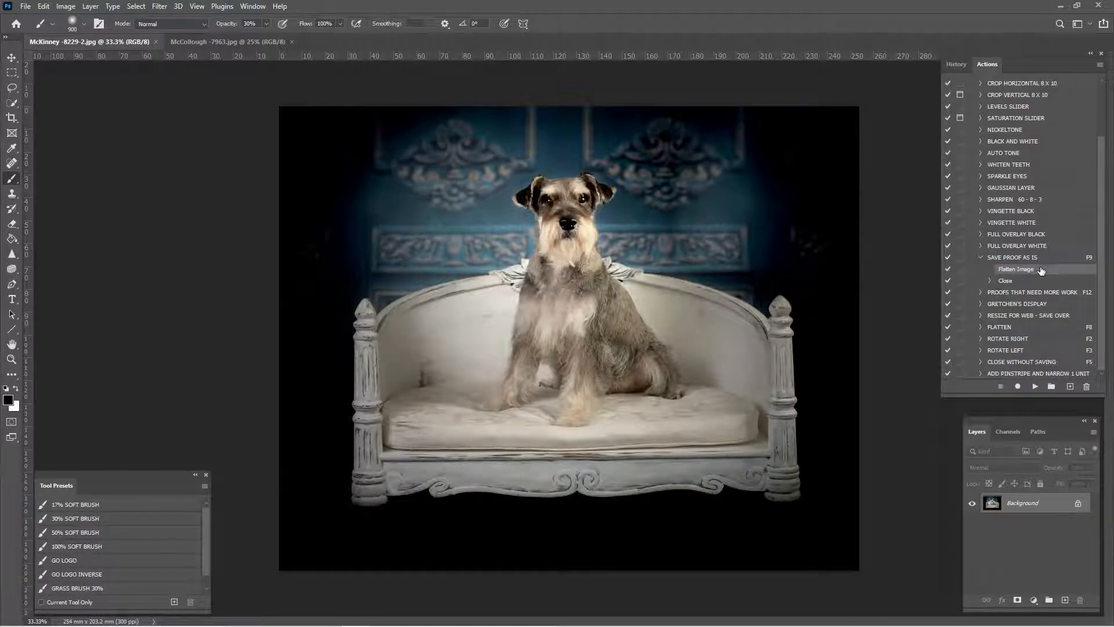
mouse_move(924, 285)
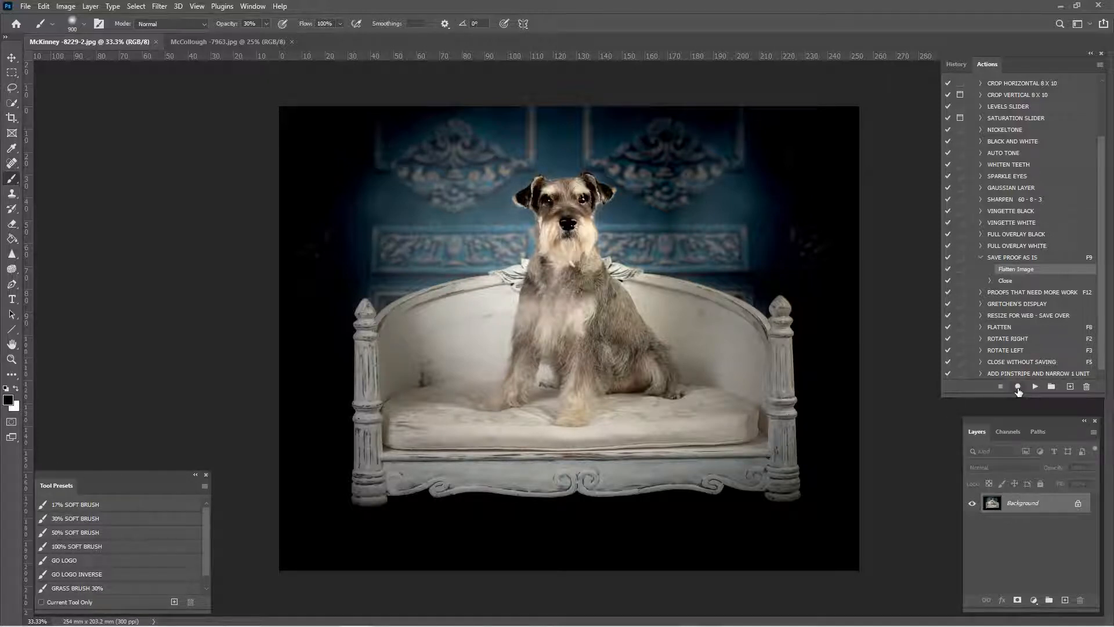
Record saving the McKinney proof as a Quality 12 JPEG into desktop Proofs Ready
click(25, 6)
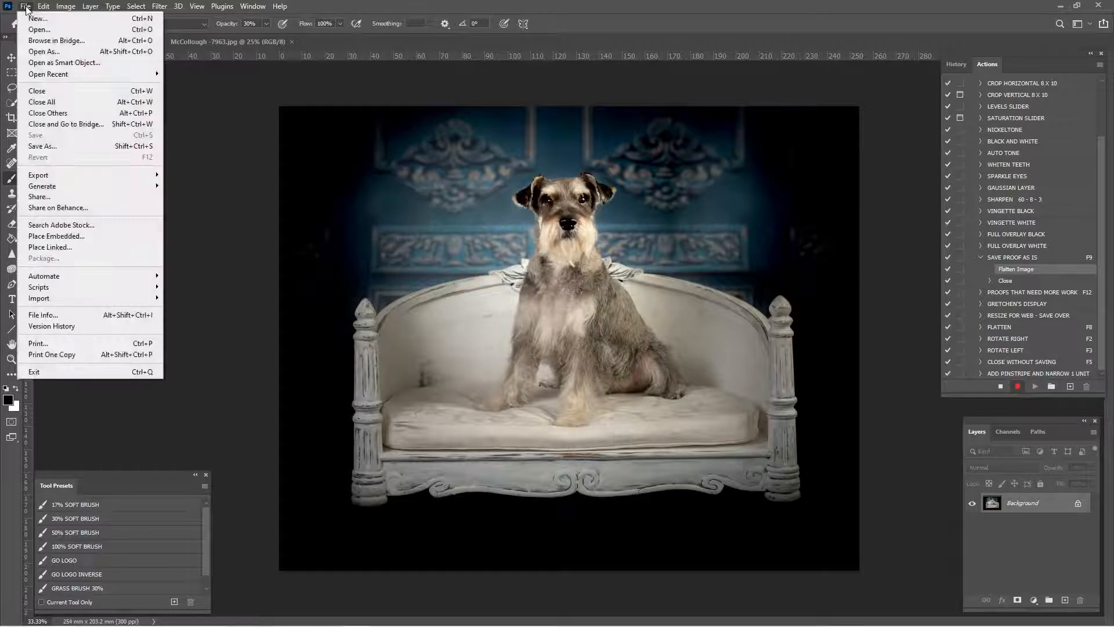
click(42, 146)
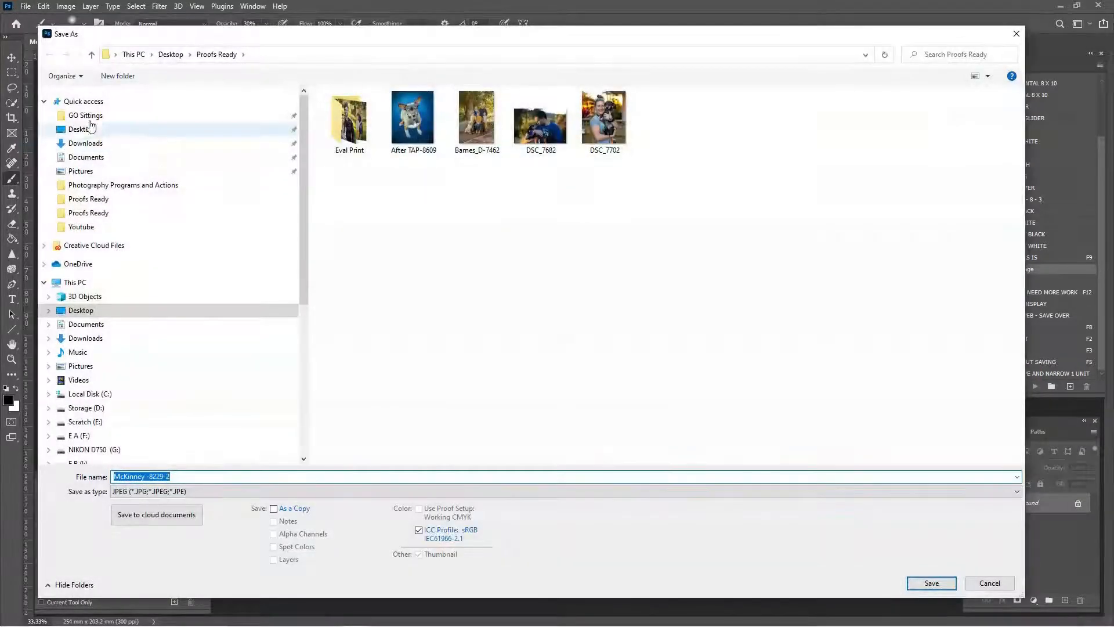
click(80, 310)
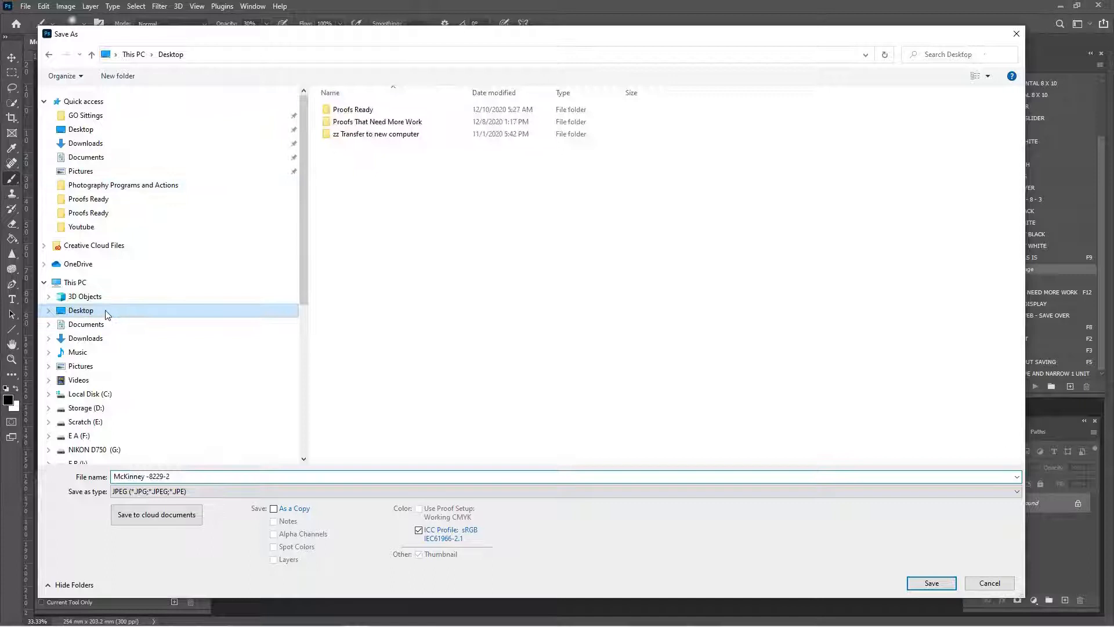
double_click(354, 110)
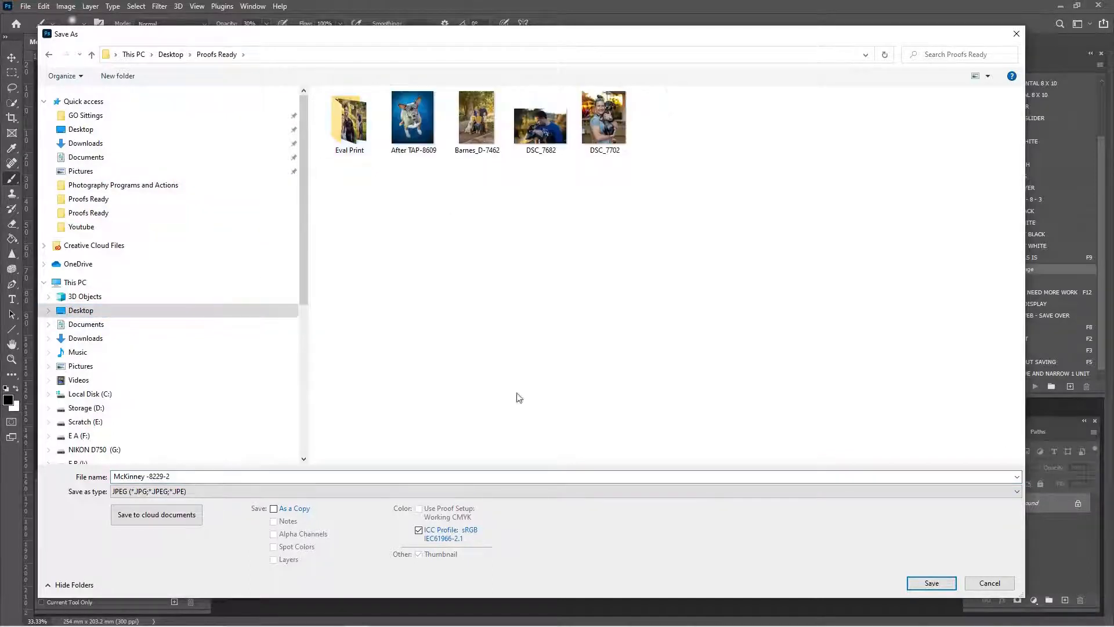
mouse_move(938, 553)
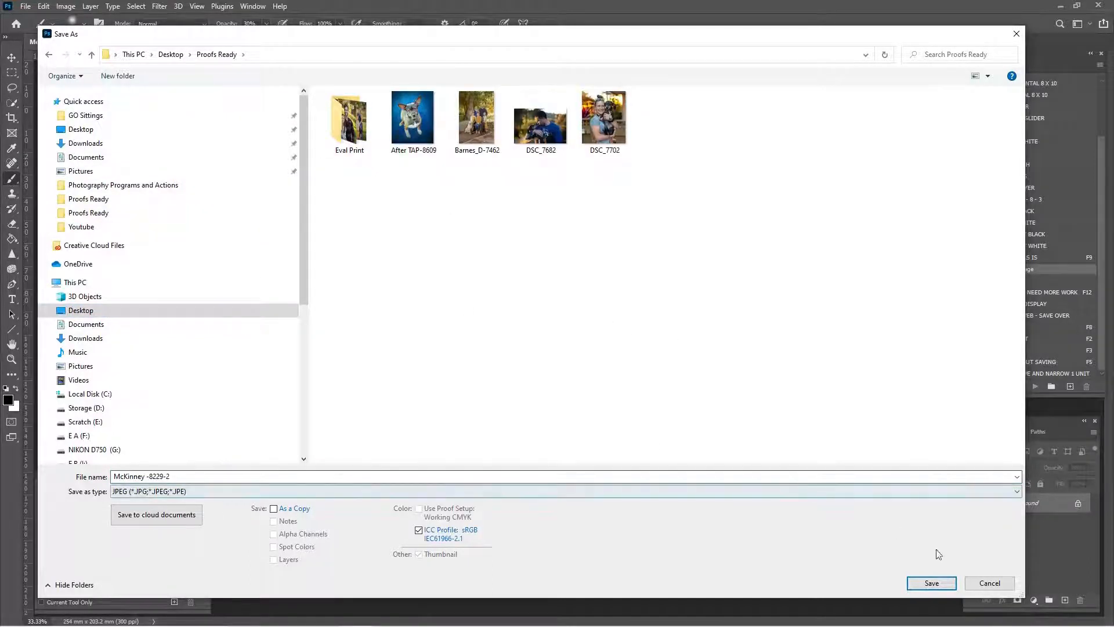
click(931, 582)
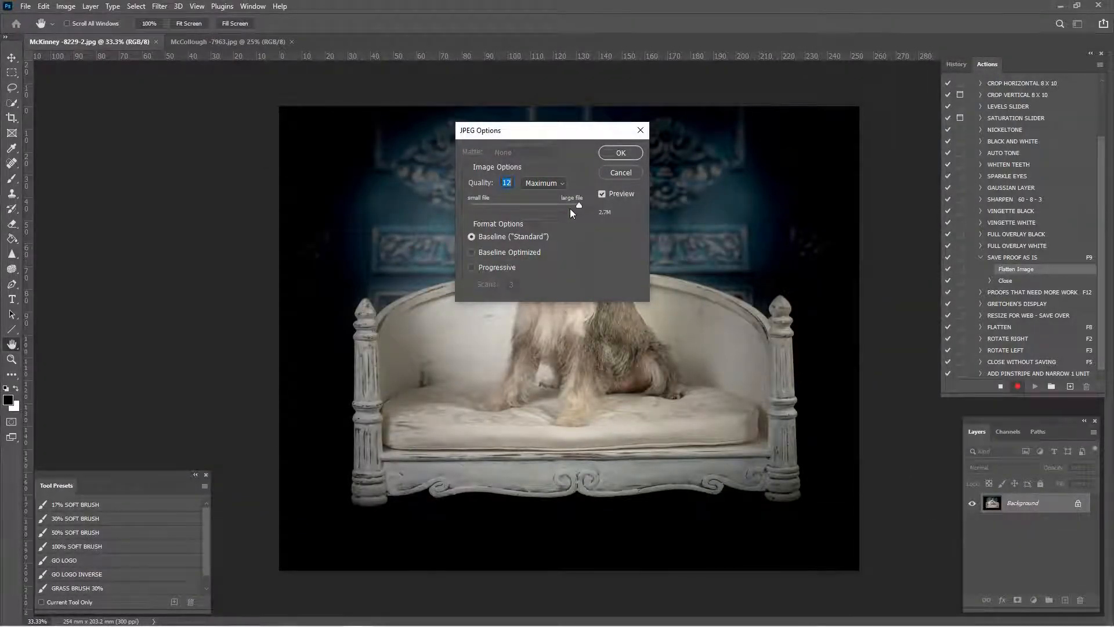
mouse_move(571, 213)
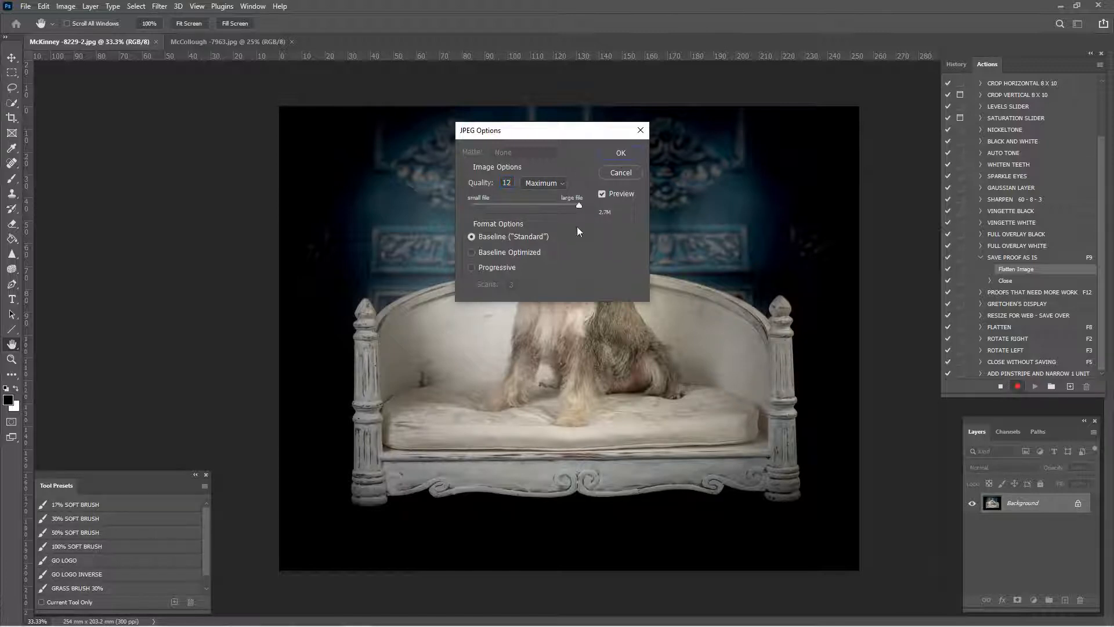
click(620, 153)
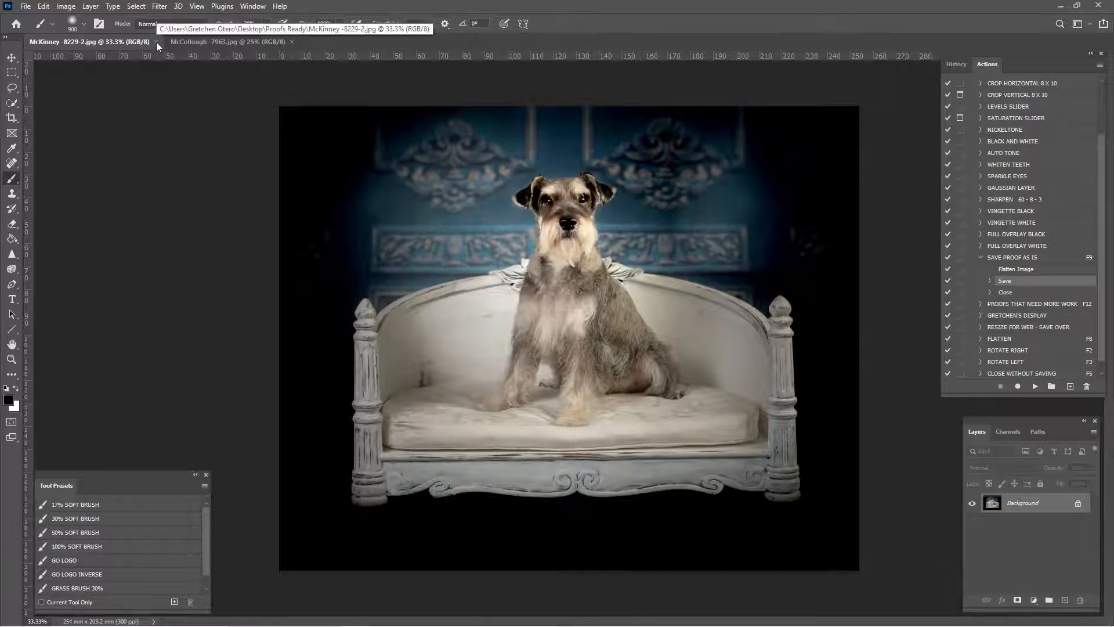
Close the McKinney image and play Save Proof As Is on McCollough
click(227, 41)
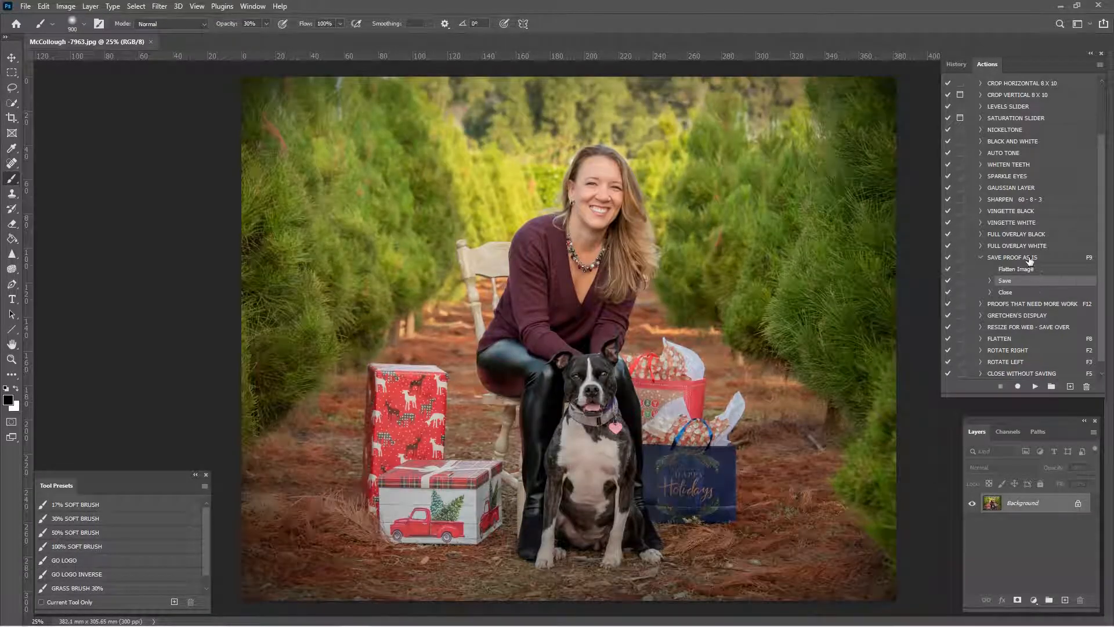
click(1098, 64)
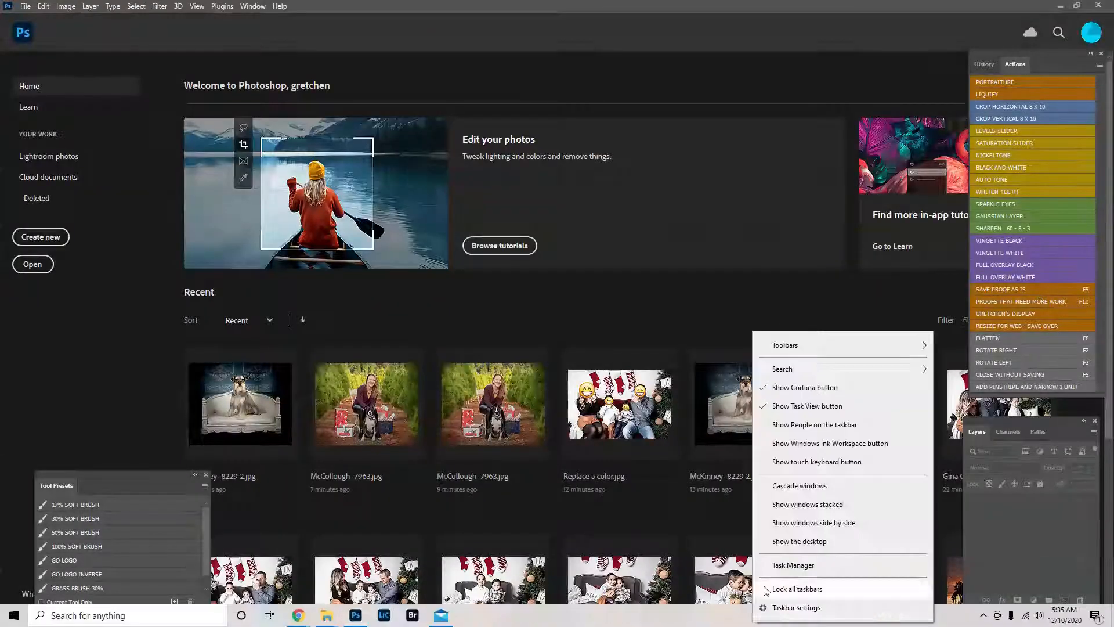
Check the McCollough and McKinney JPEGs in Proofs Ready, then return to Photoshop
click(799, 541)
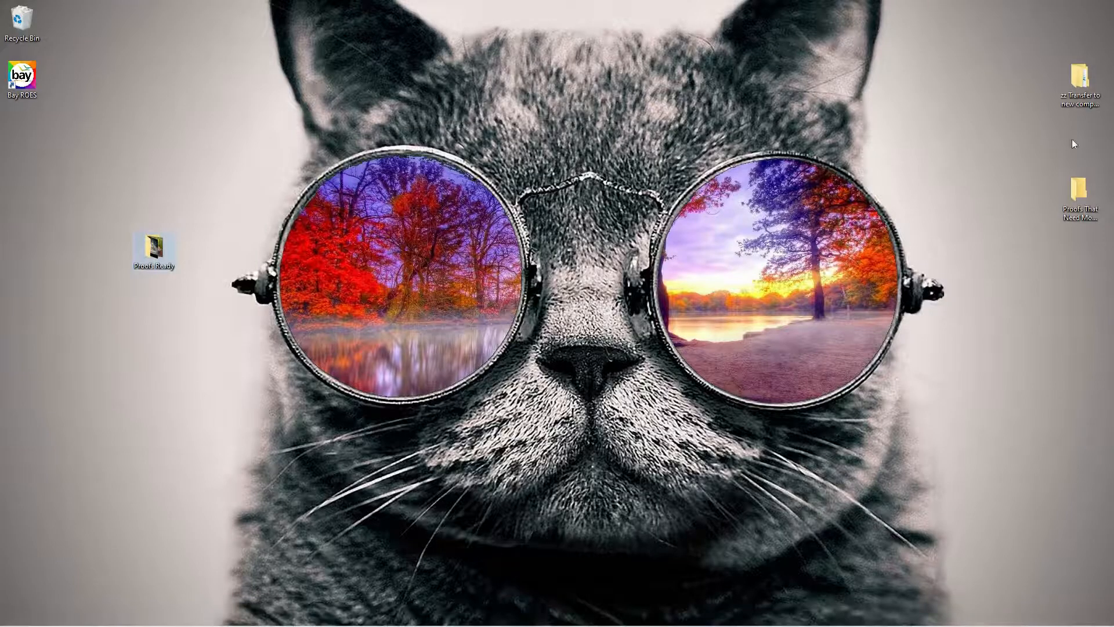
double_click(153, 245)
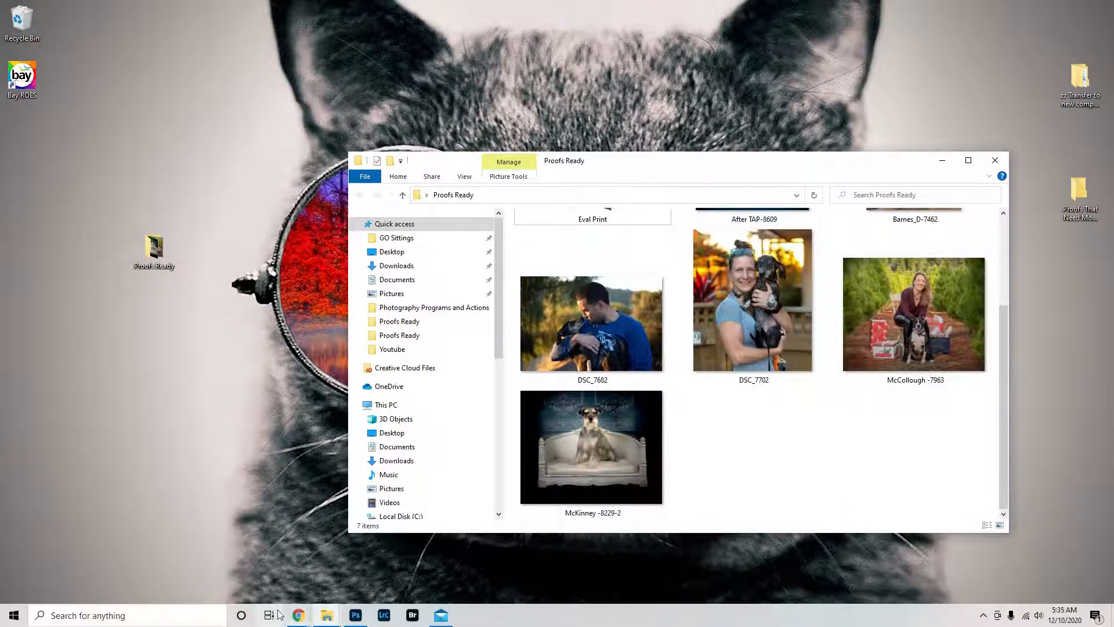
mouse_move(298, 614)
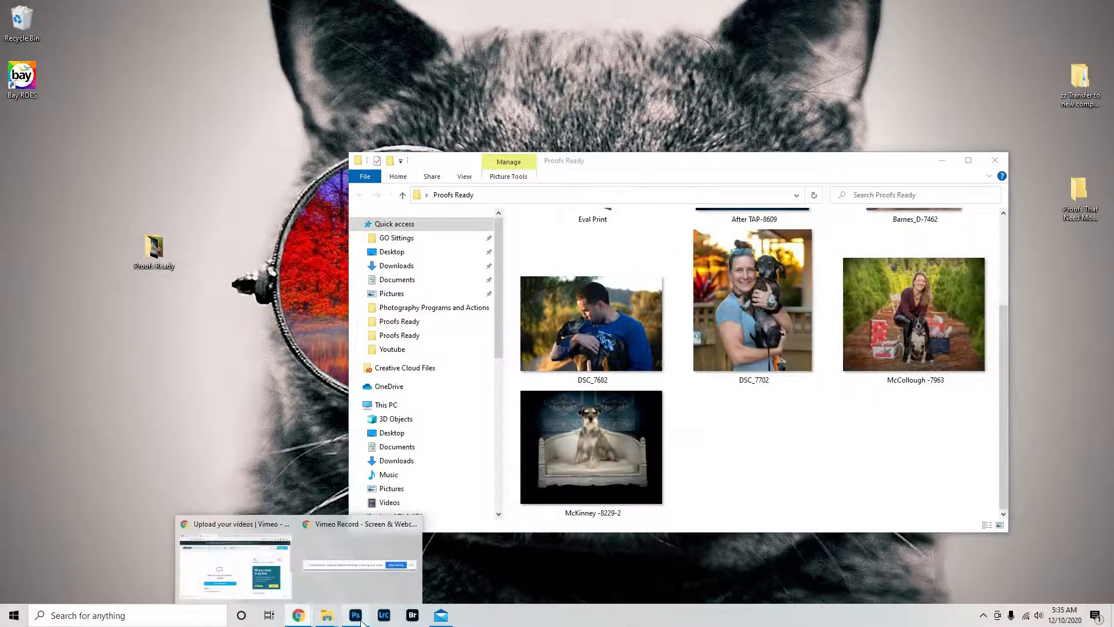
click(356, 615)
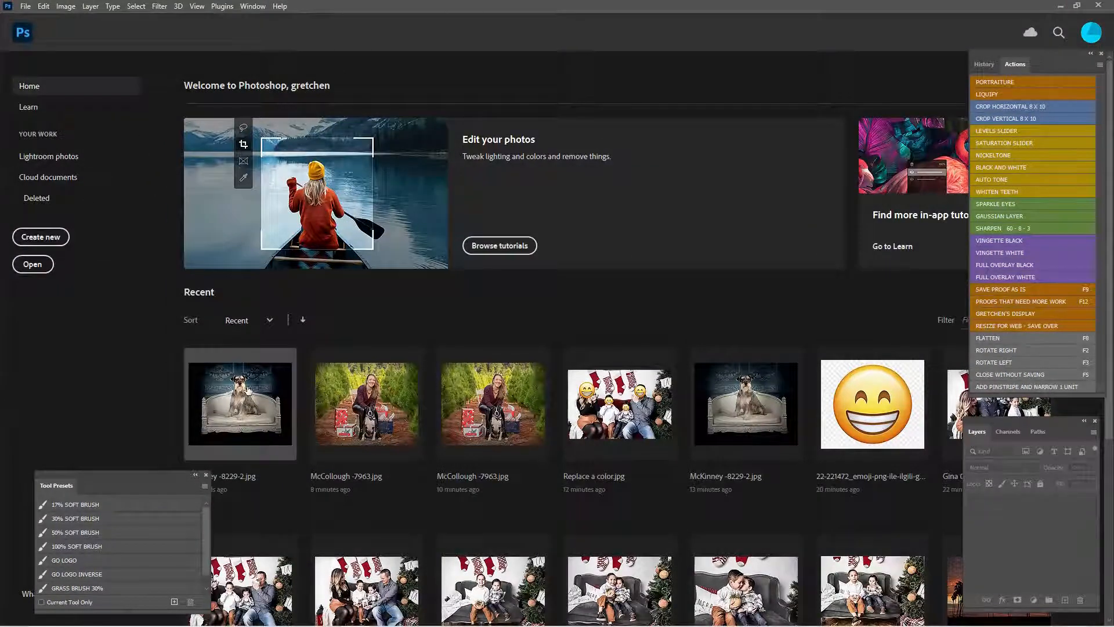
Reopen McKinney and choose Save Actions for the Gretchens 2020 Actions set
double_click(745, 405)
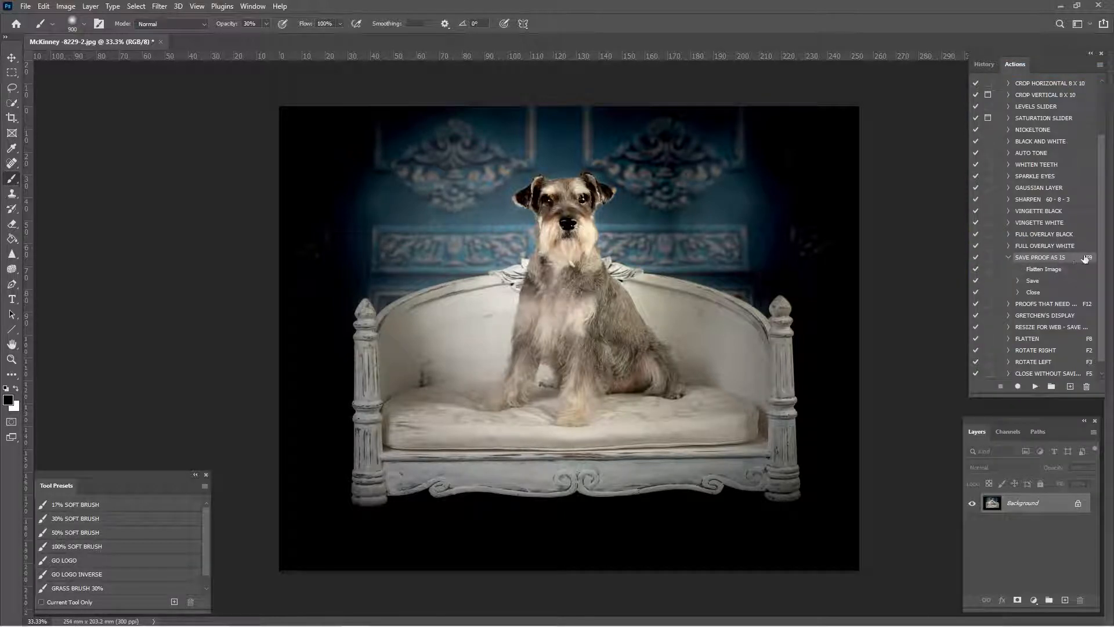
click(1100, 64)
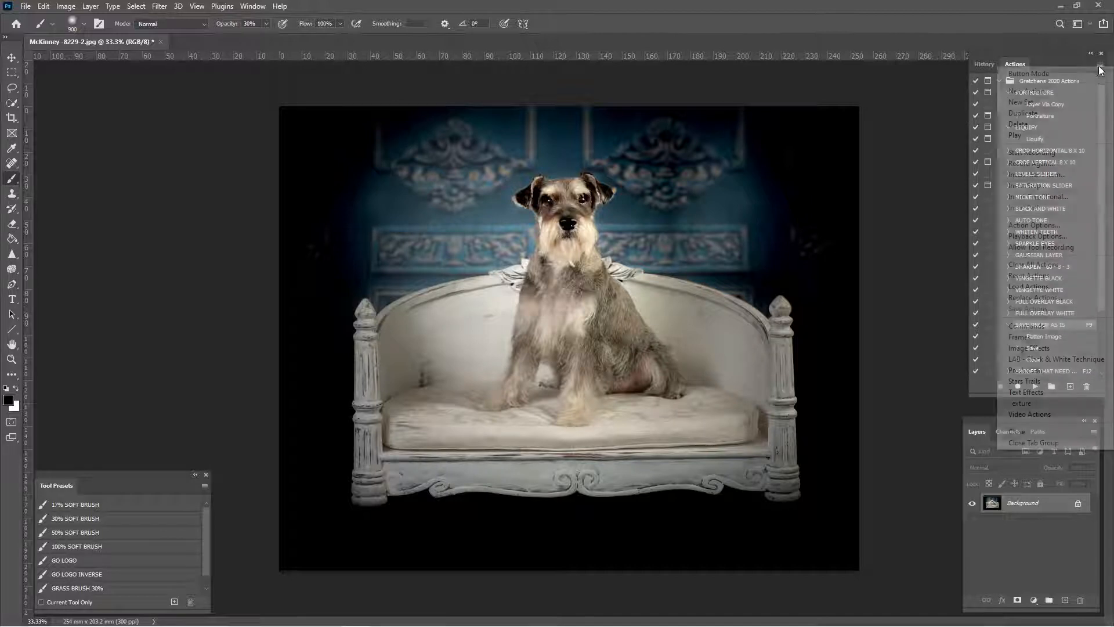
click(1096, 64)
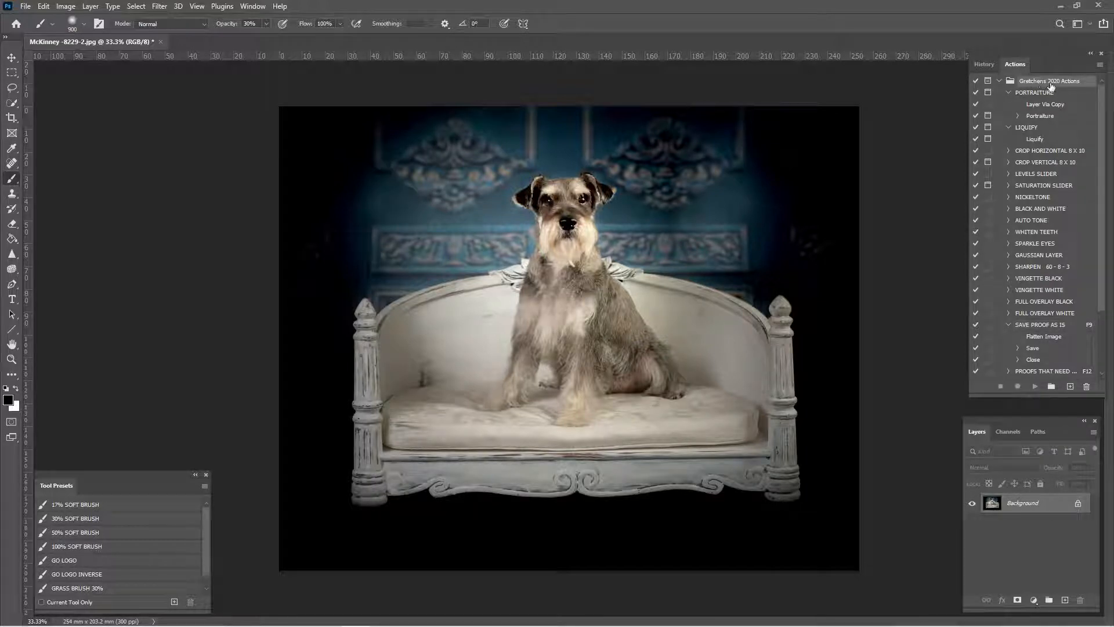
click(1093, 64)
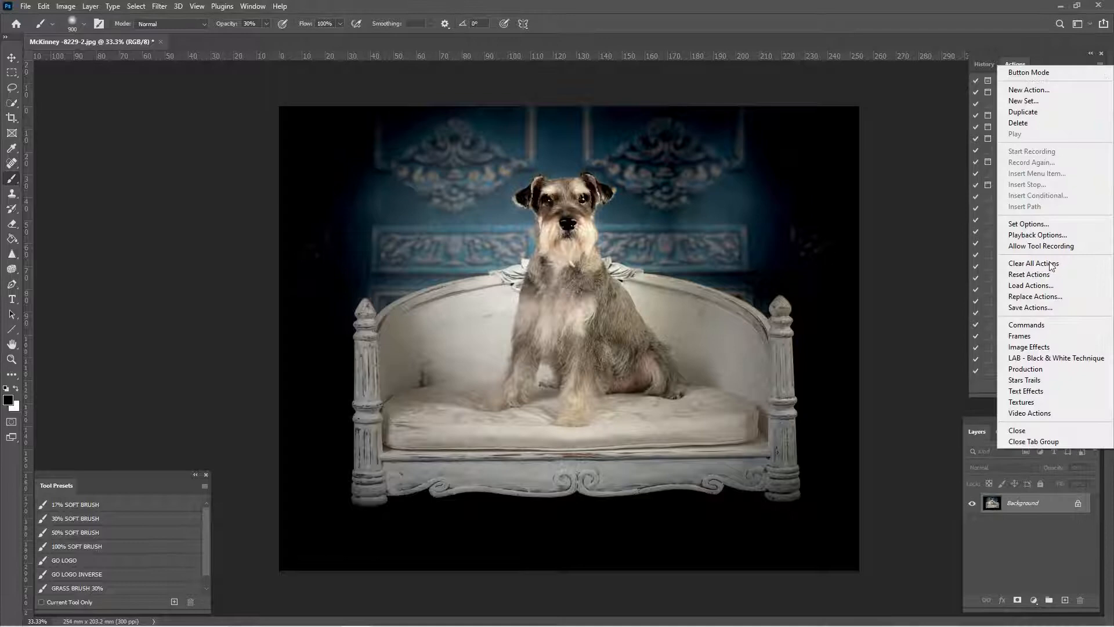
click(1029, 307)
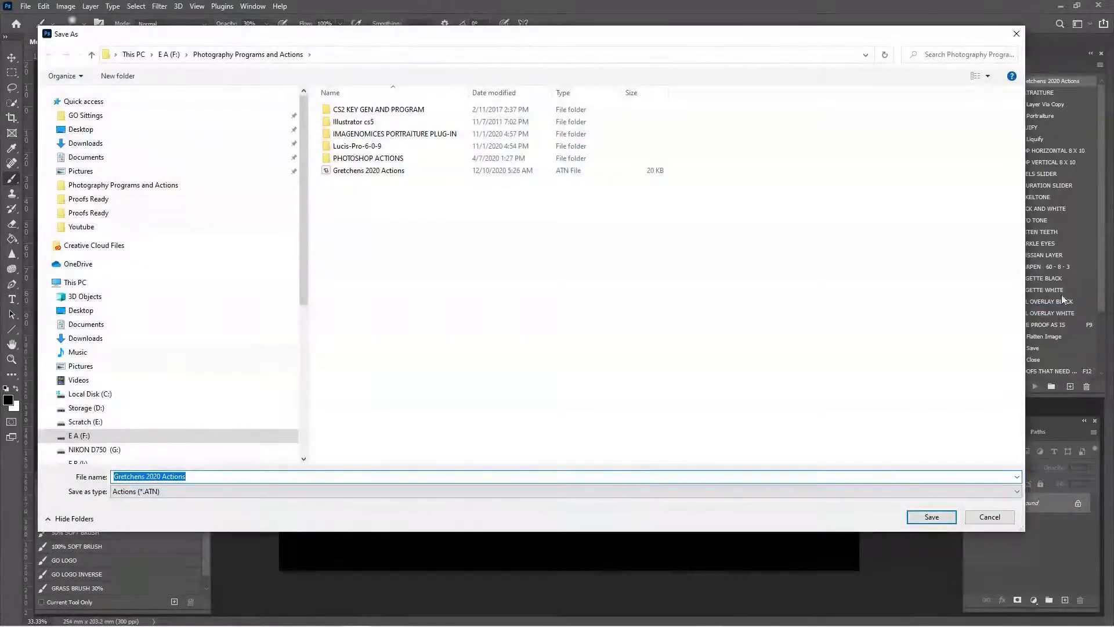
mouse_move(368, 234)
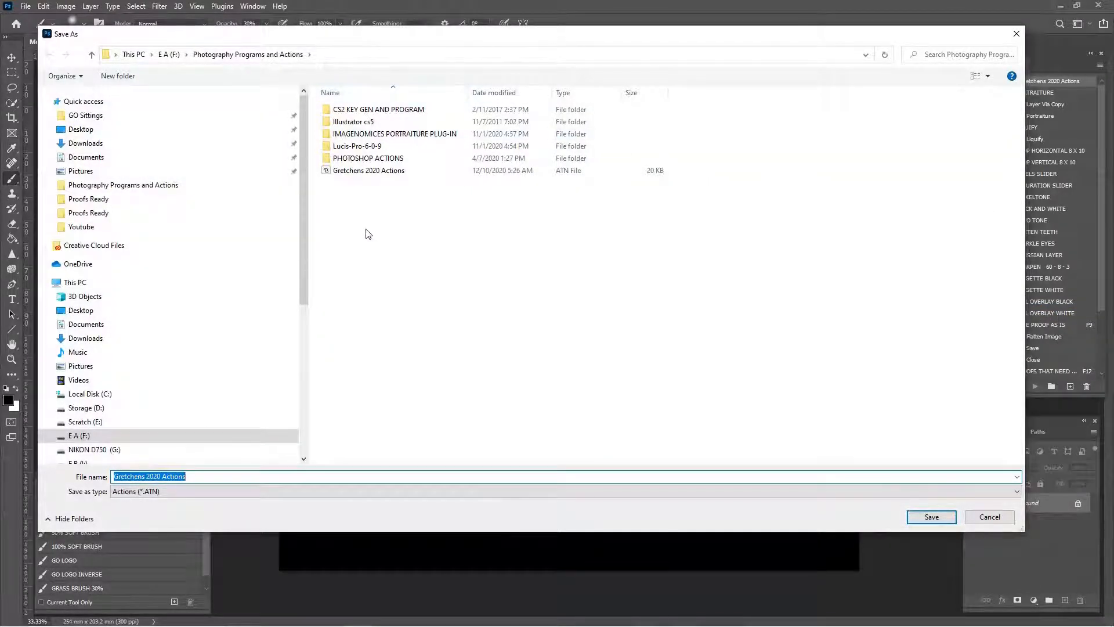
mouse_move(616, 295)
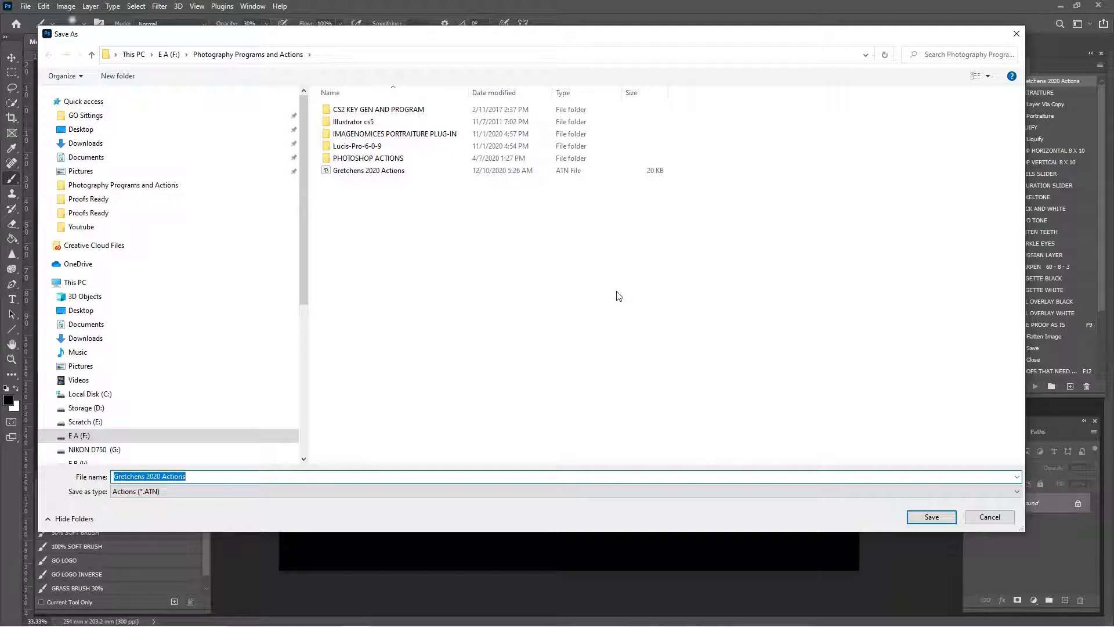
Save and replace the existing Gretchens 2020 Actions.atn file
click(931, 516)
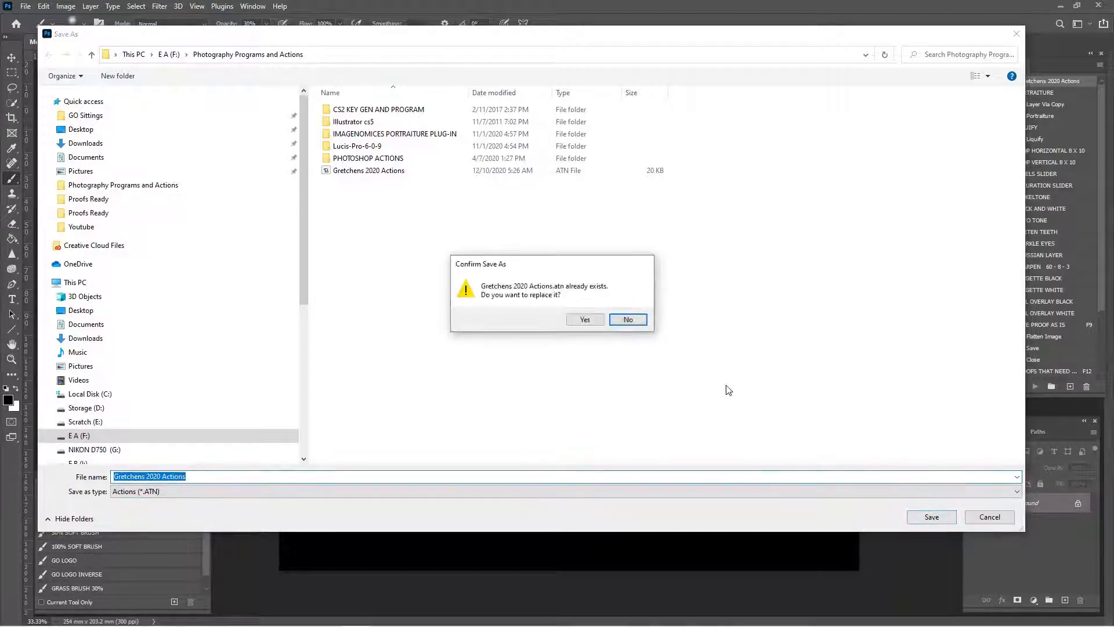
mouse_move(585, 319)
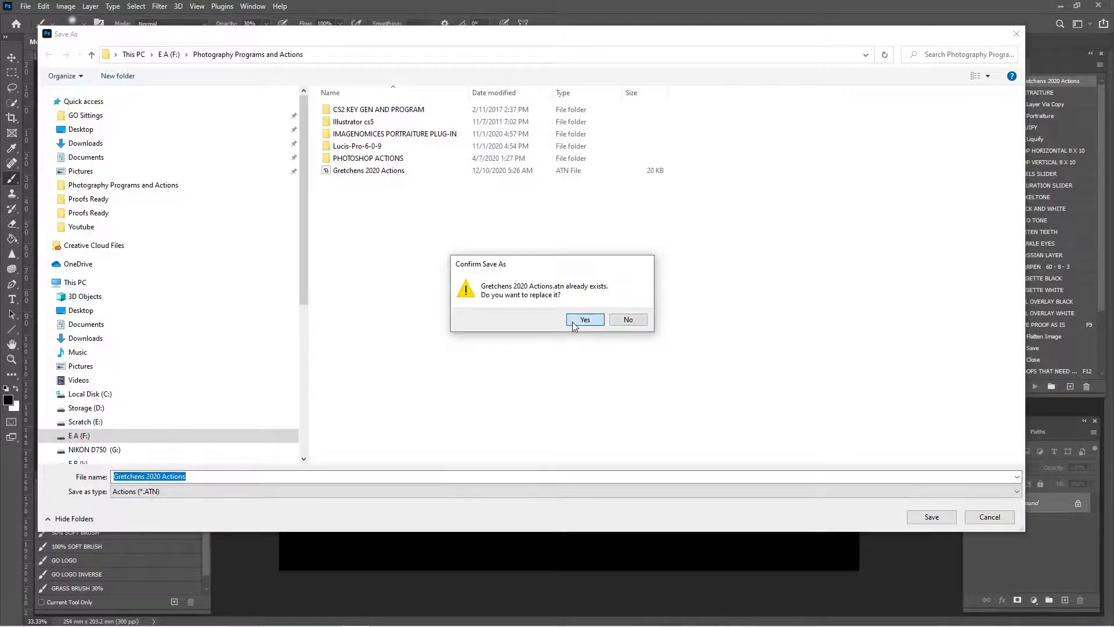
click(584, 319)
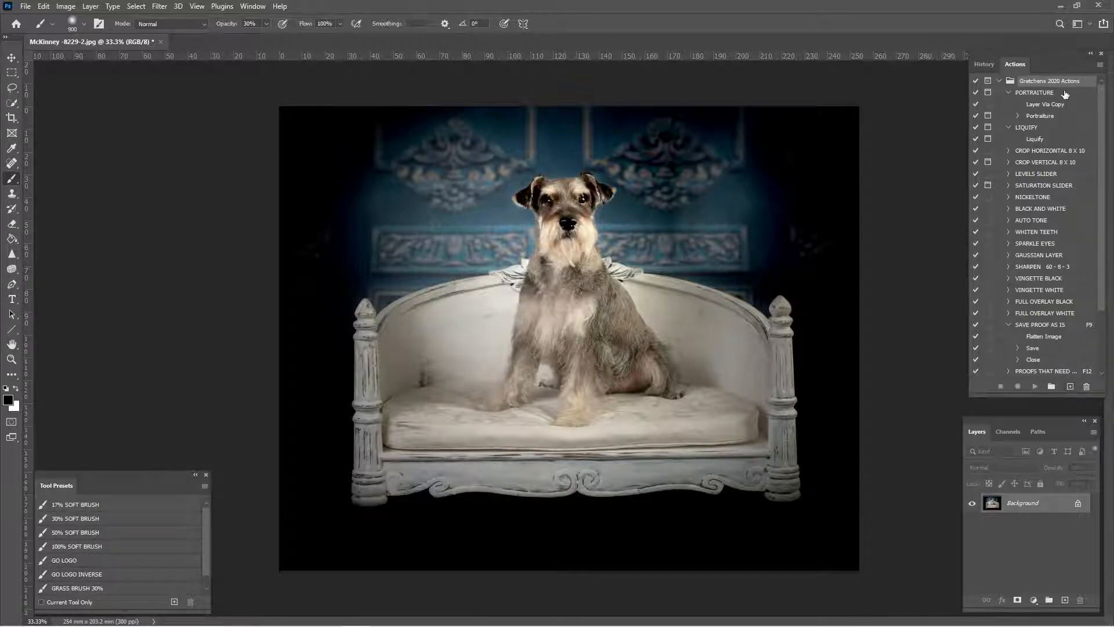
click(1100, 64)
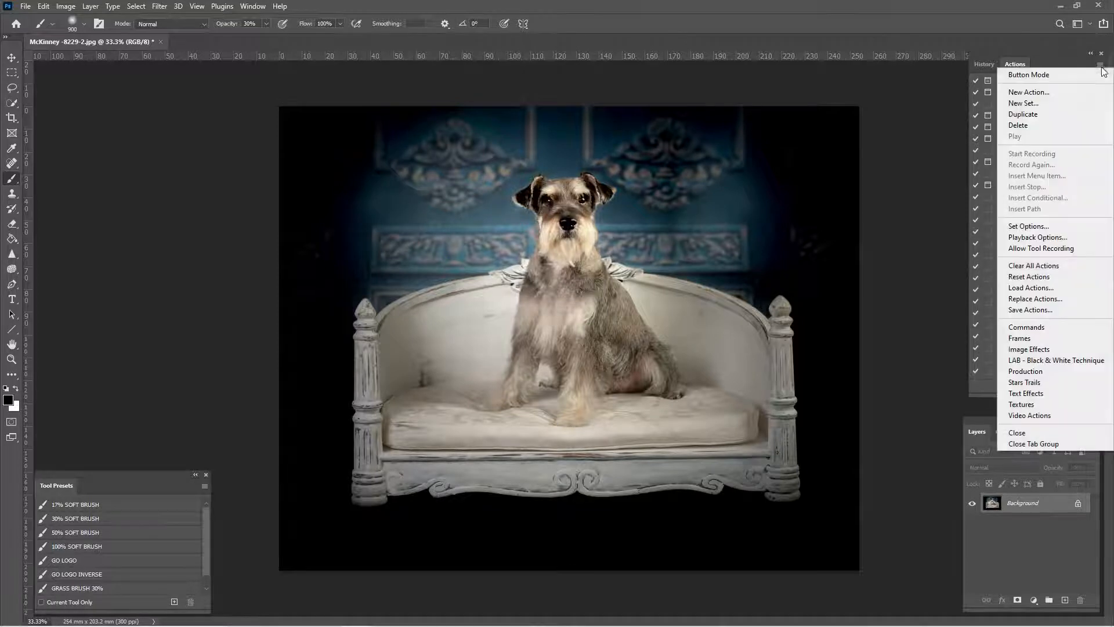
click(1029, 92)
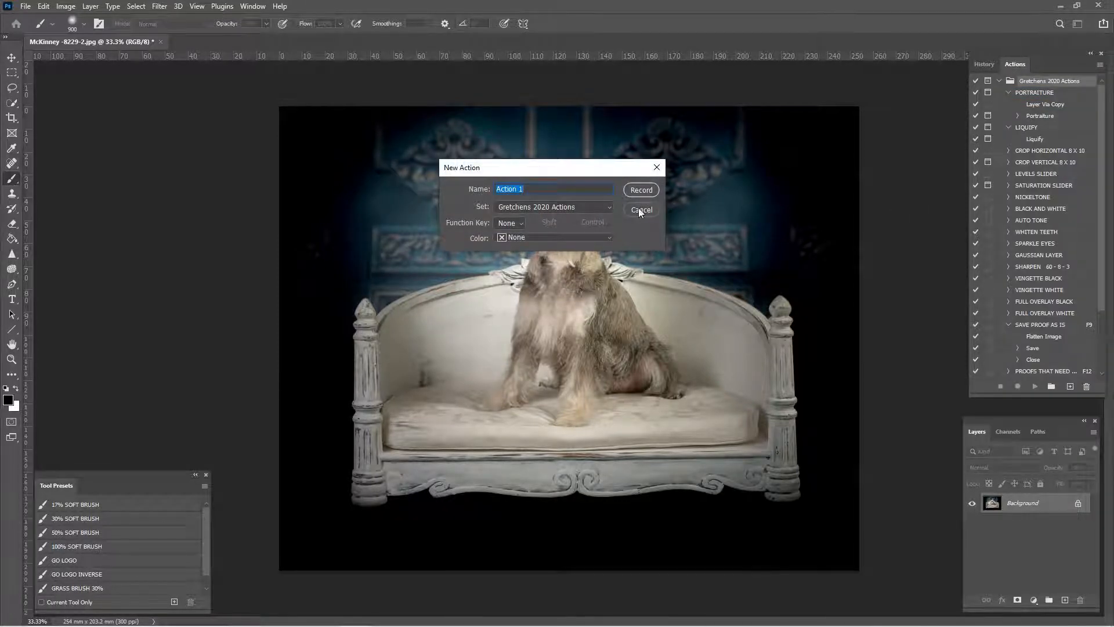
click(639, 209)
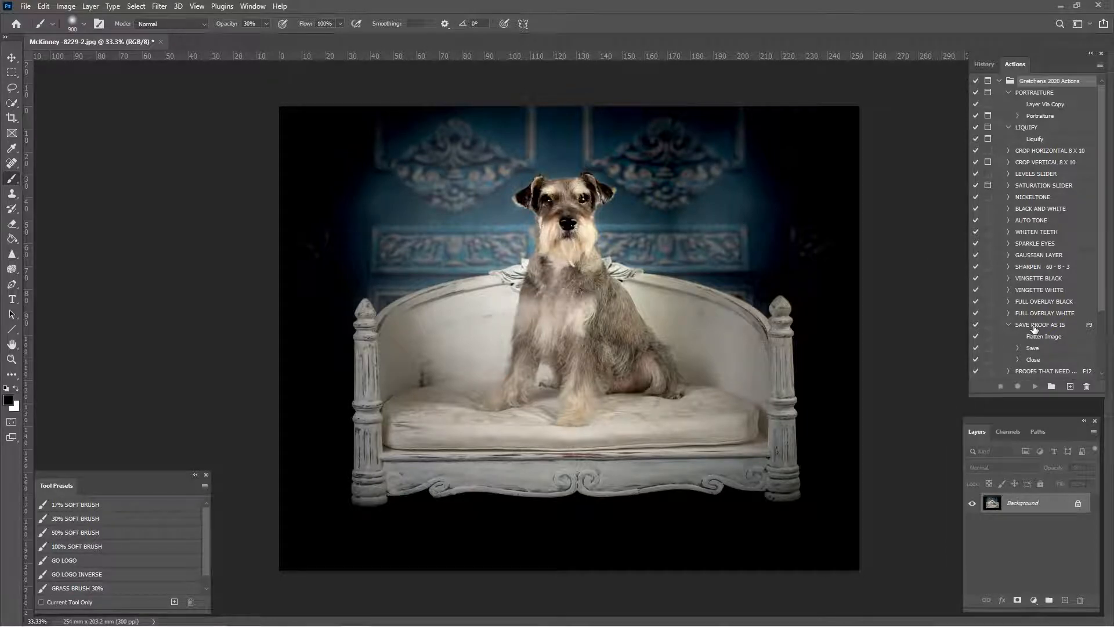
mouse_move(924, 341)
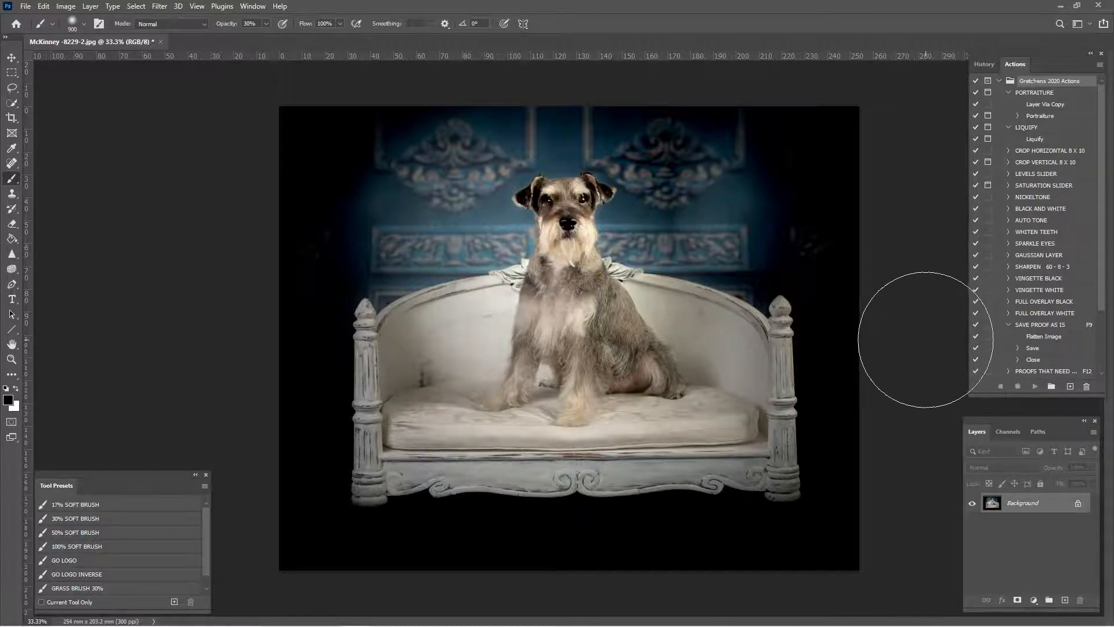
mouse_move(324, 579)
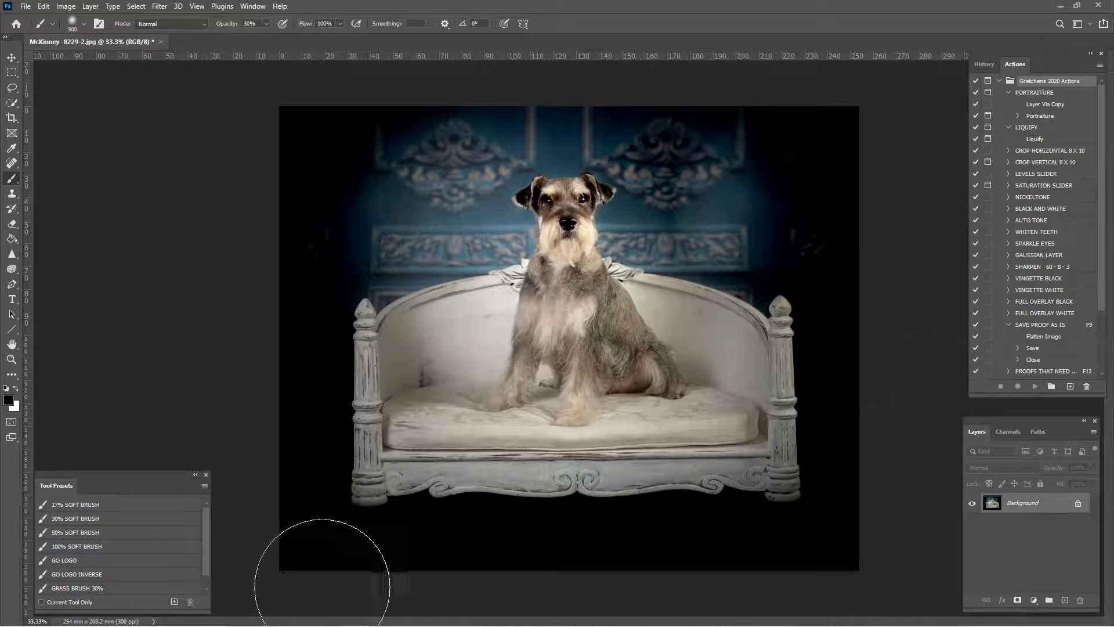
mouse_move(237, 373)
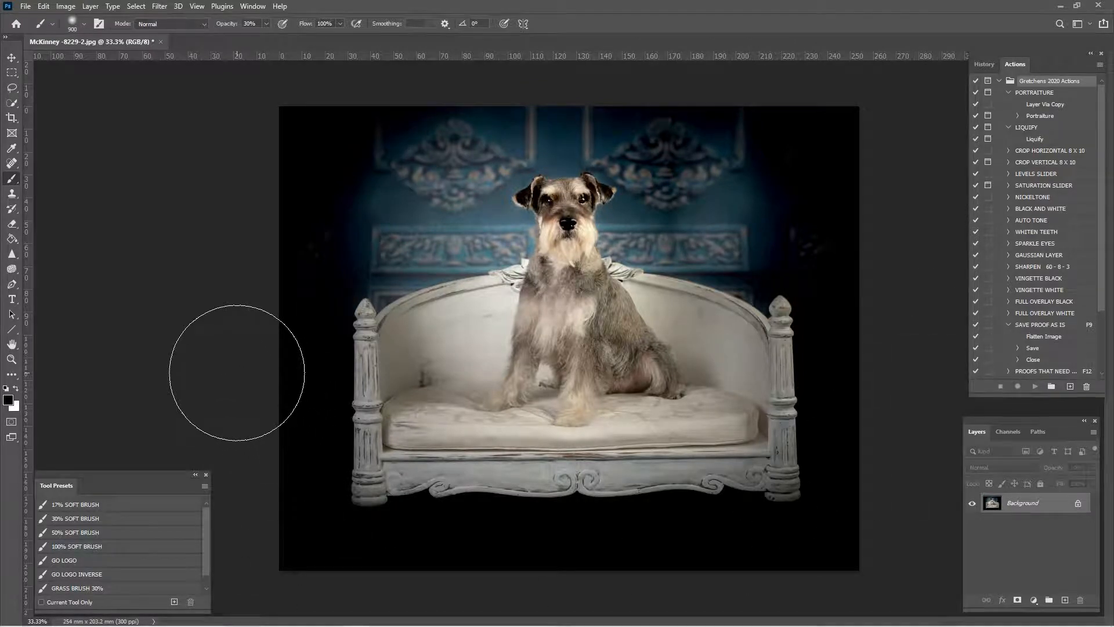